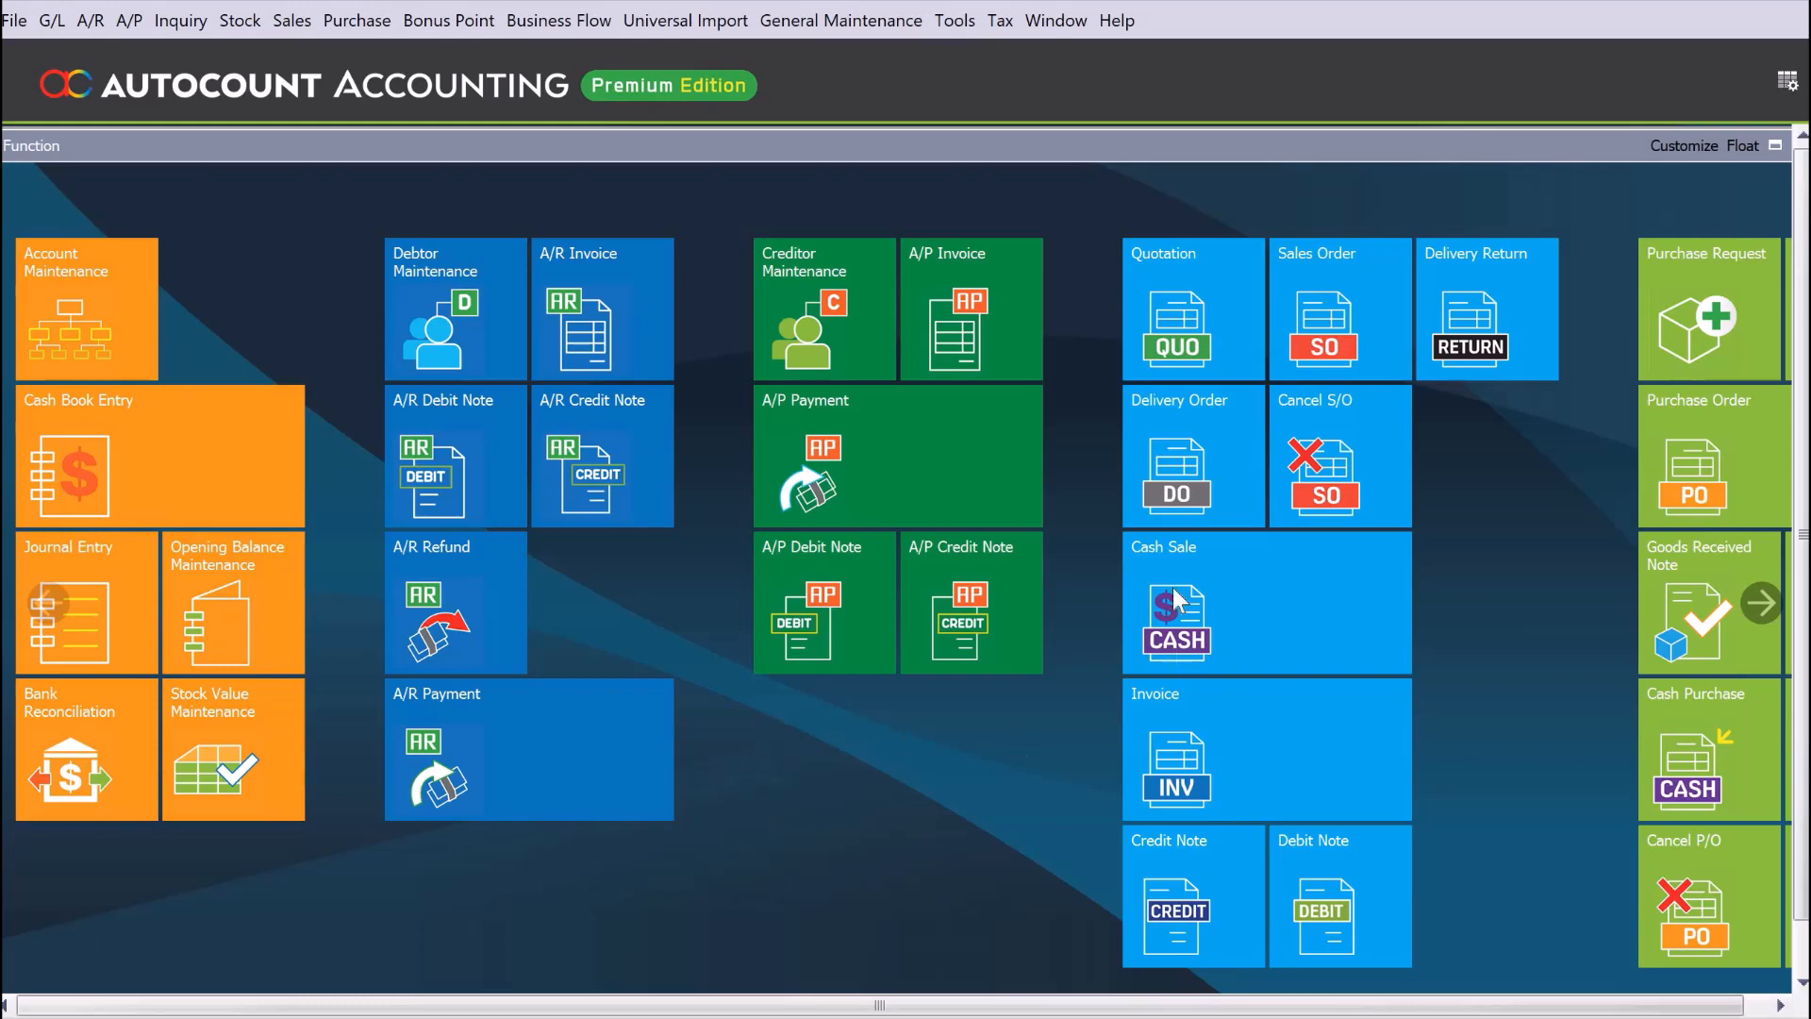
pyautogui.moveTo(1210, 773)
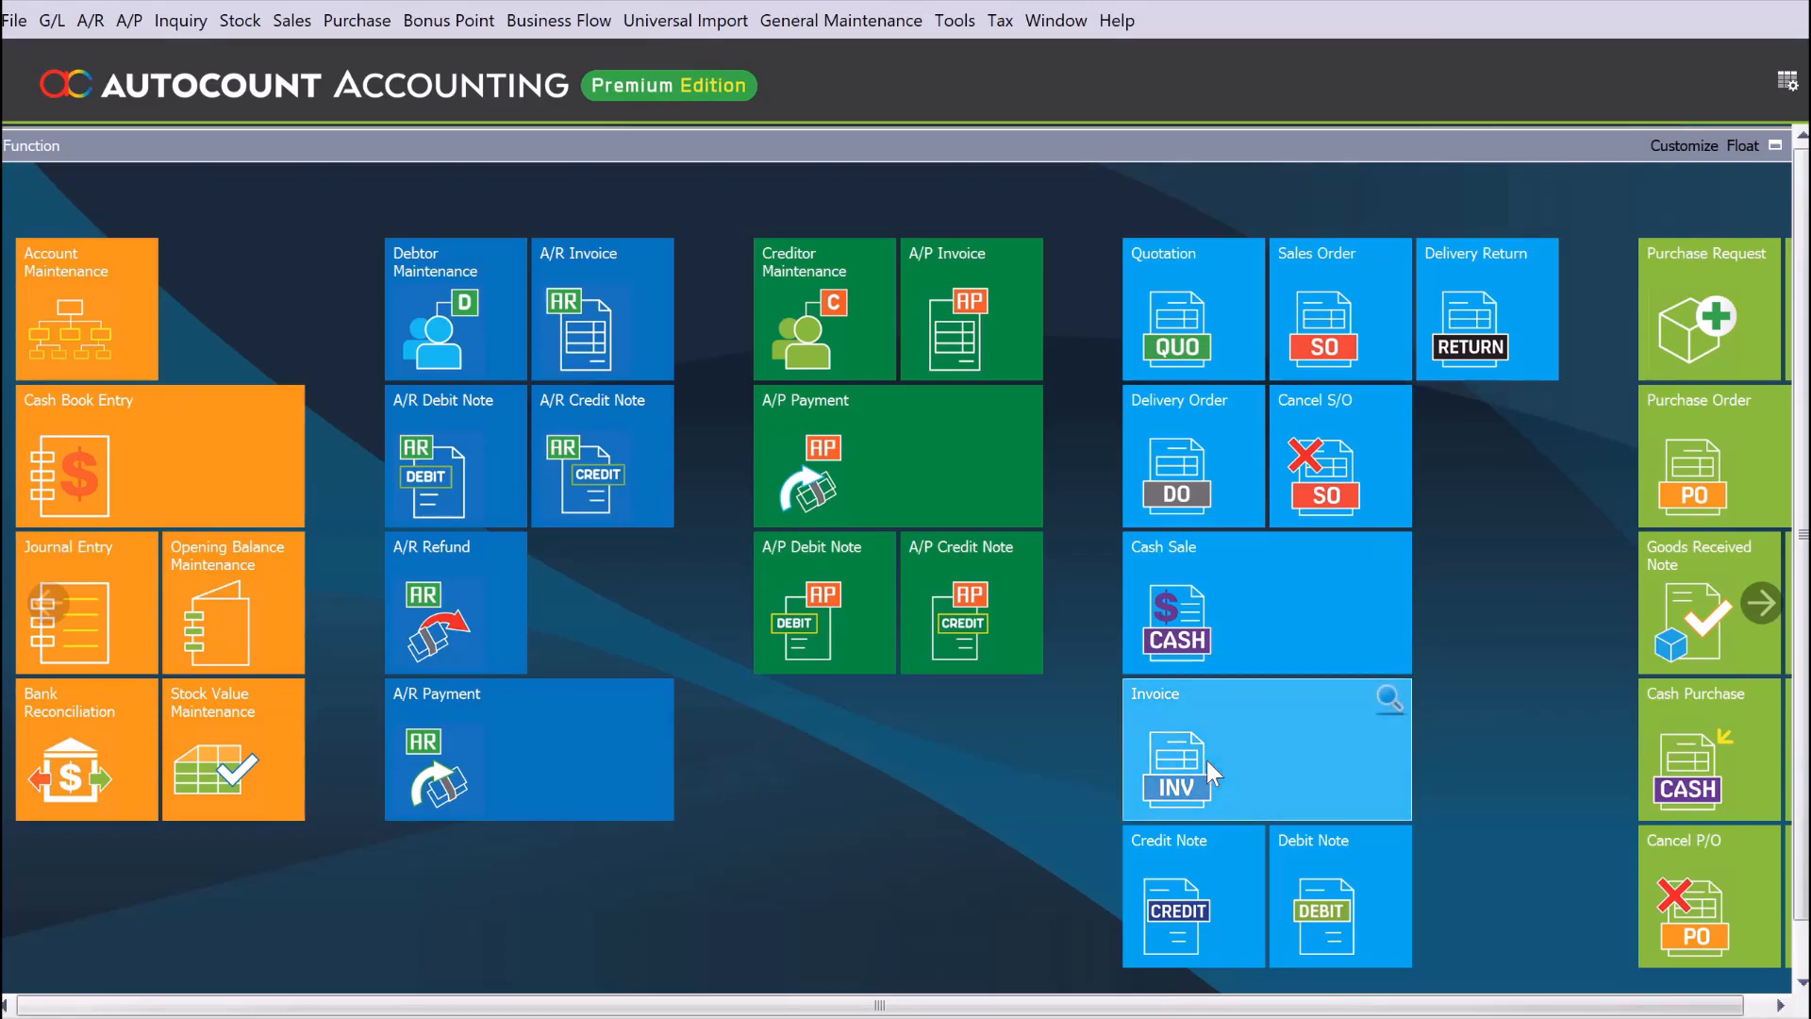
# Open the Invoice window listing existing customer invoices from the Function home screen.
pyautogui.click(1176, 768)
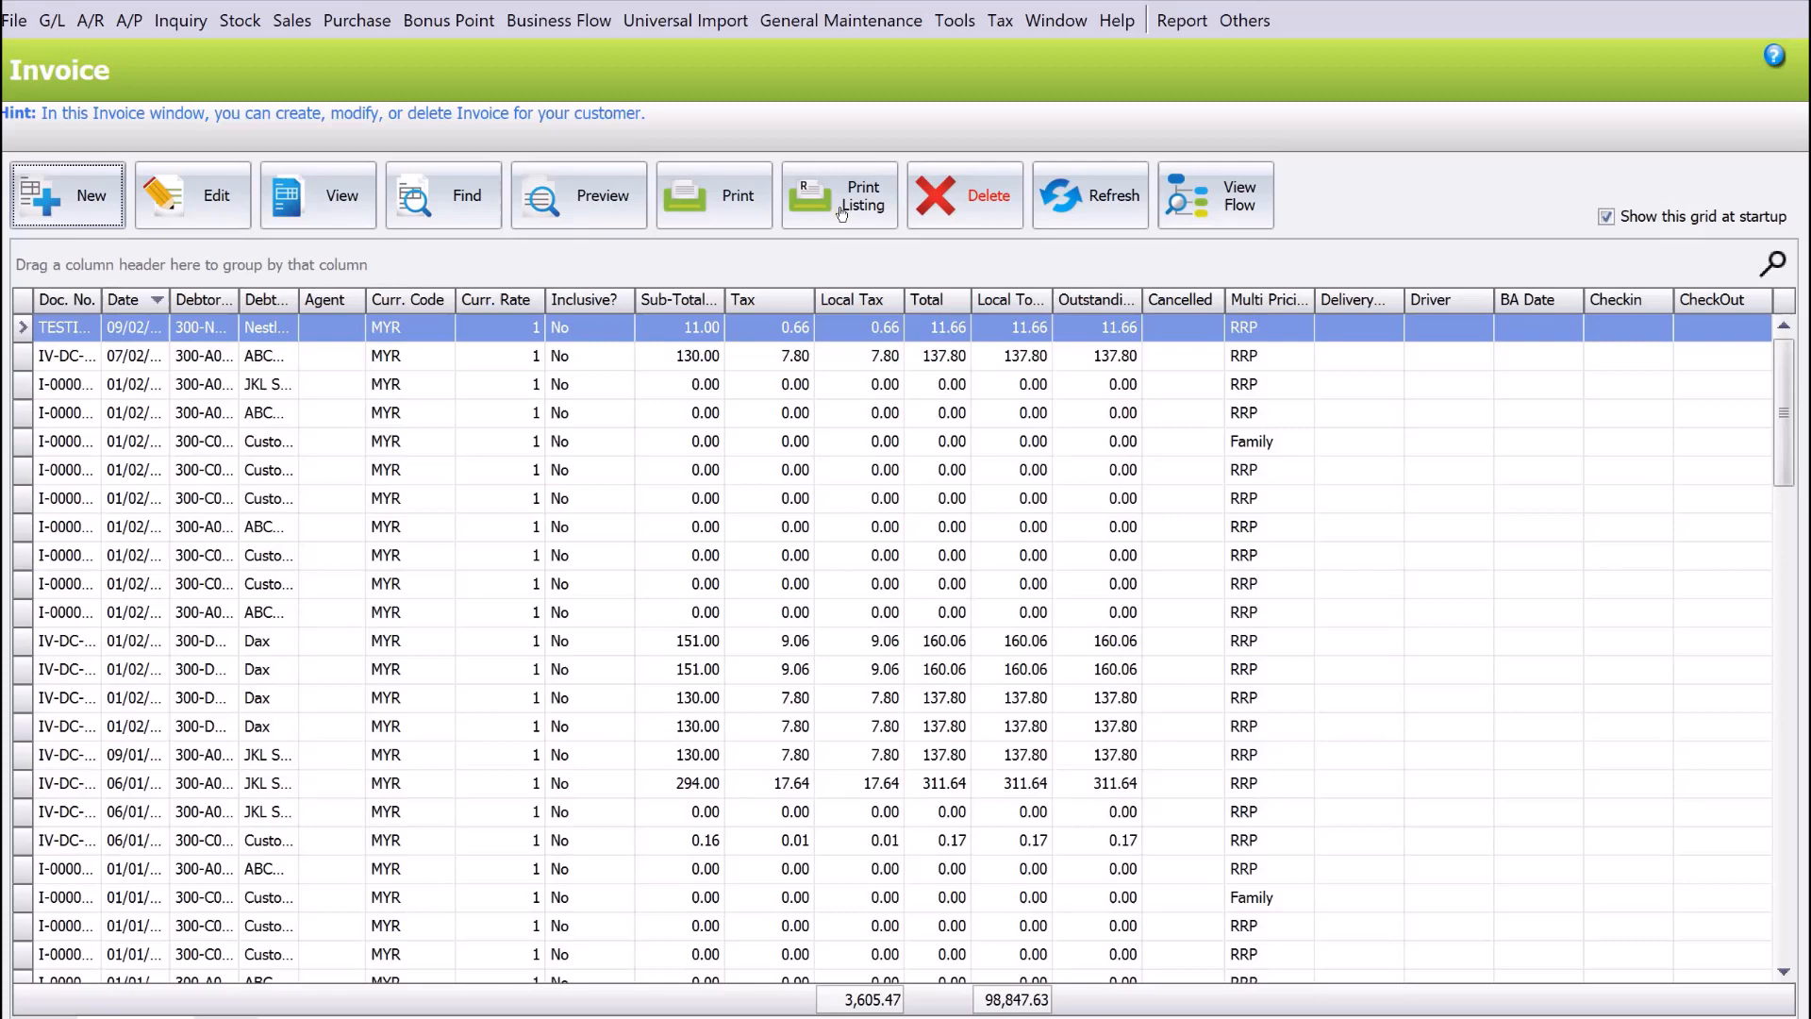
# Open Print Listing with 'Batch Print Invoice / Print Invoice Listing' to reach the Print Invoice Listing window.
pyautogui.click(840, 195)
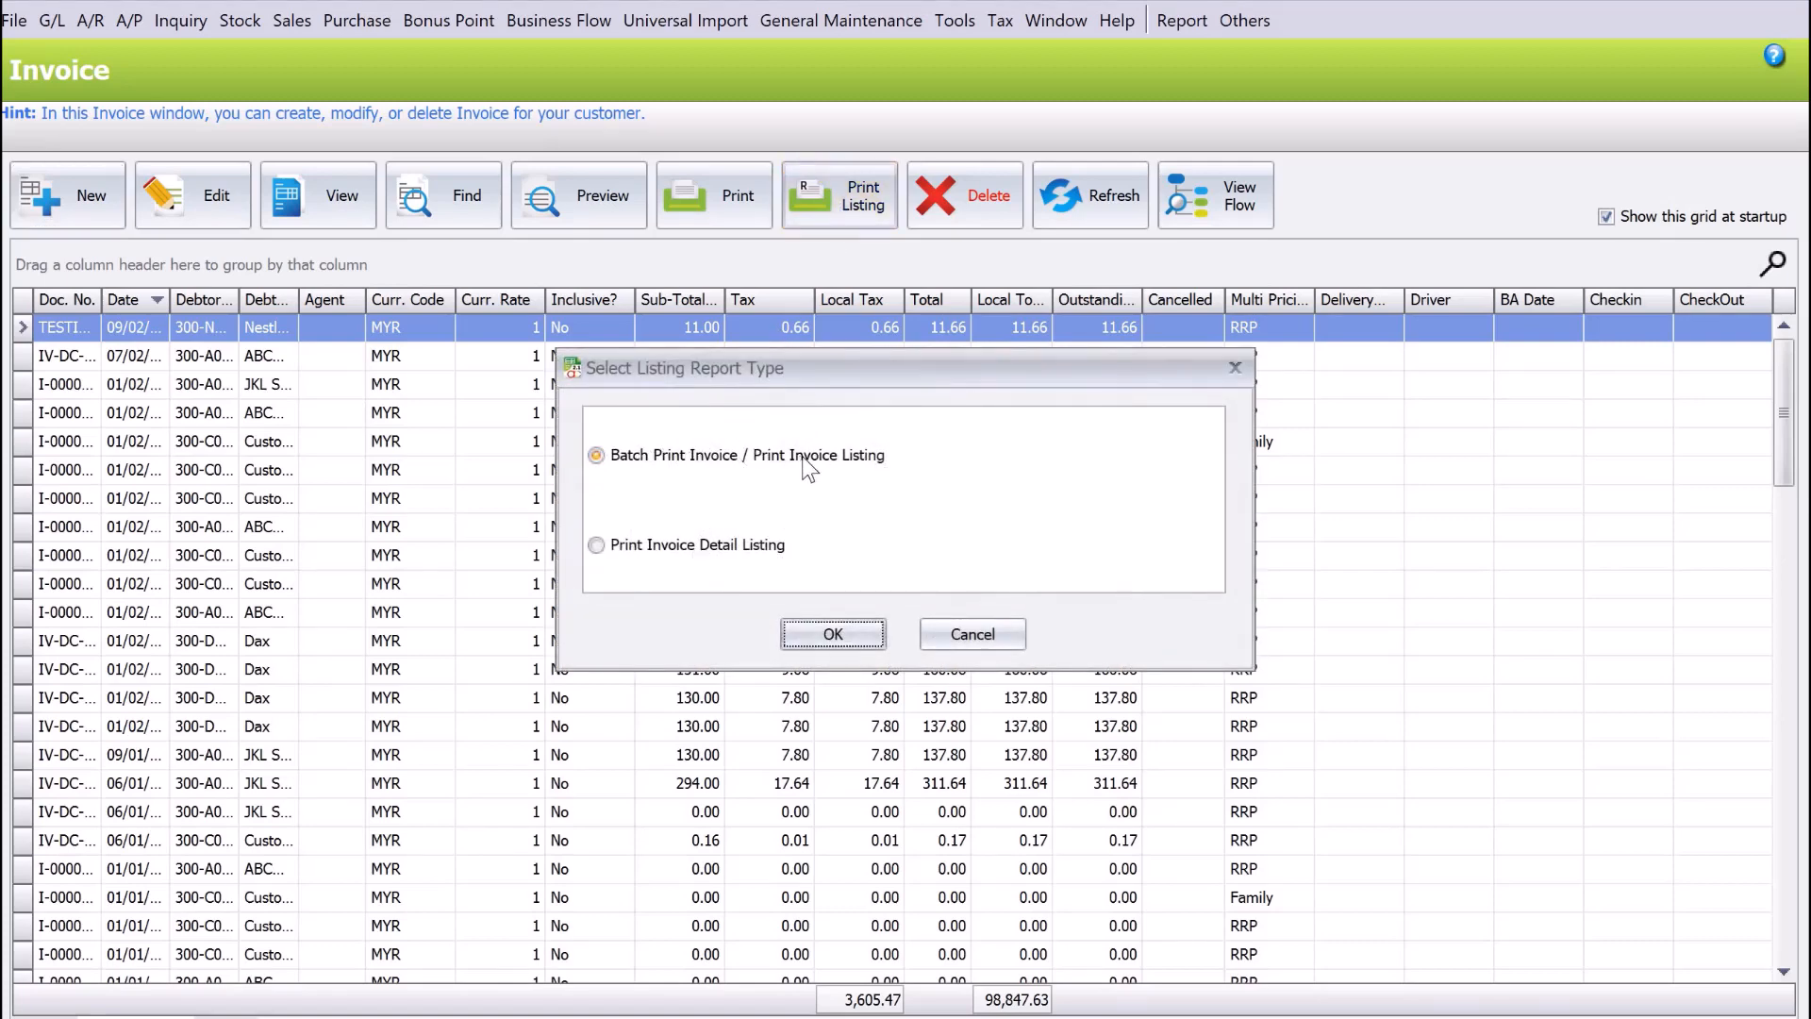
pyautogui.click(831, 633)
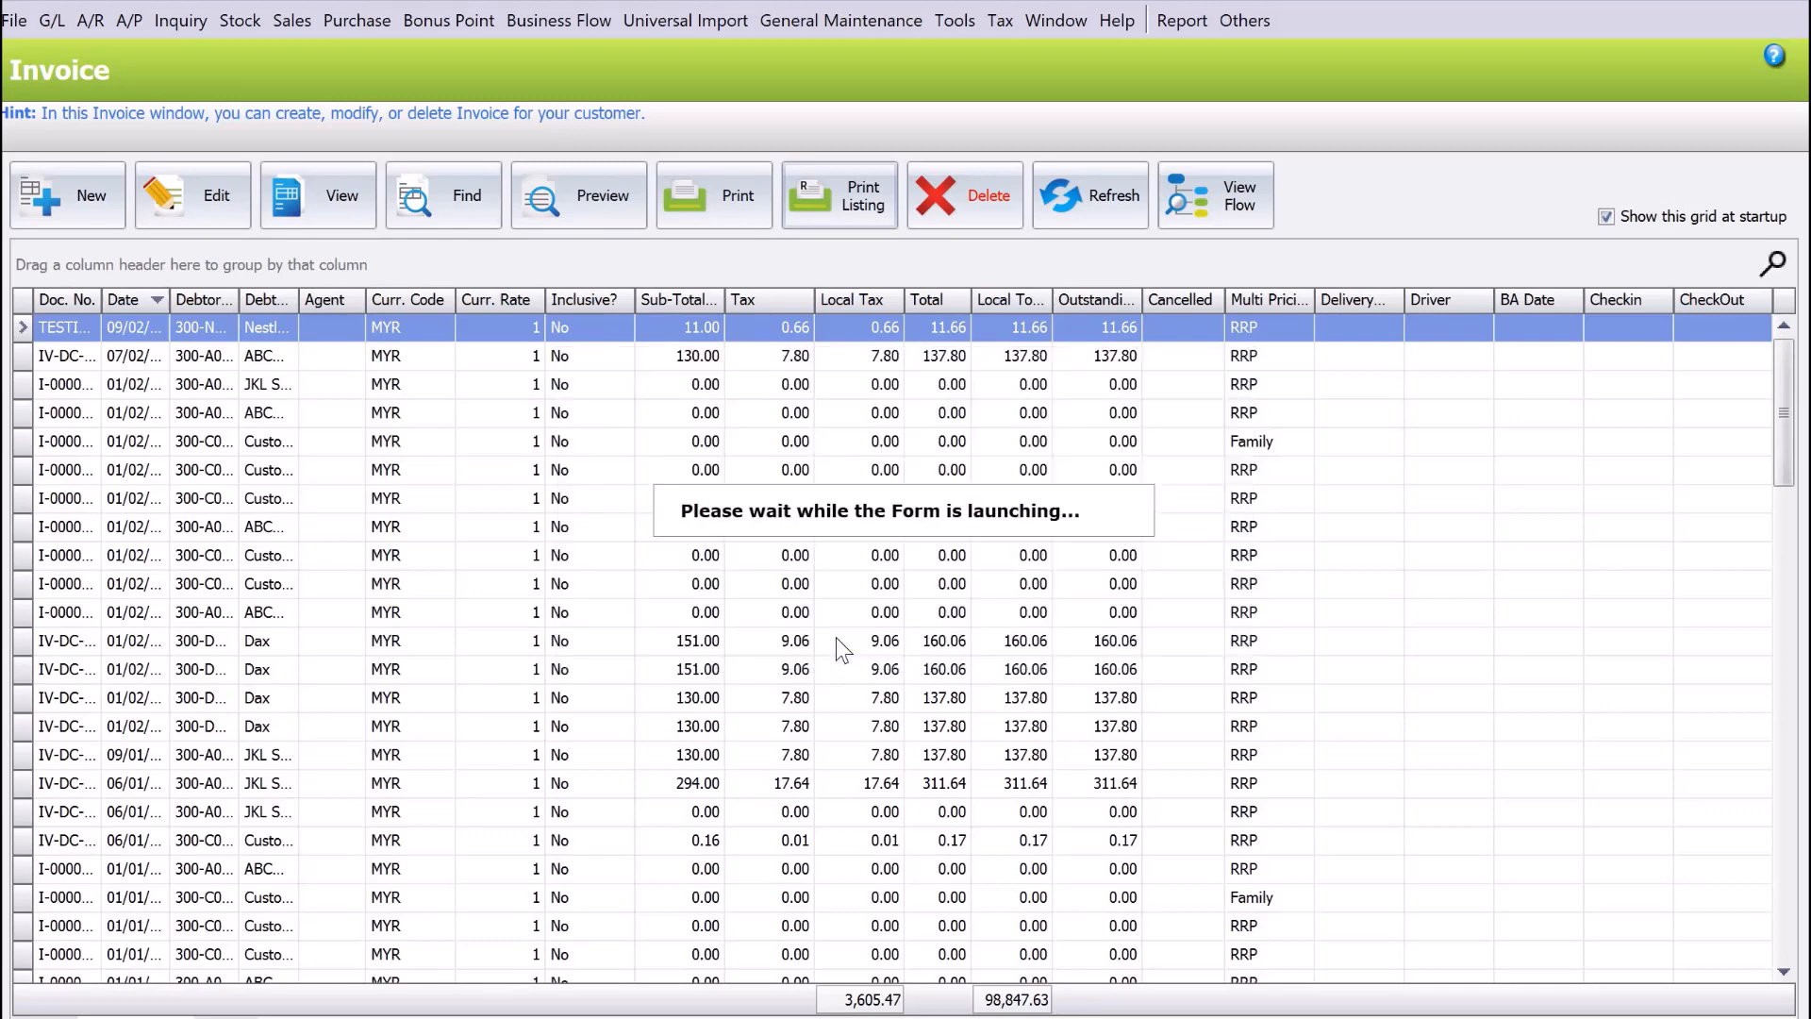
pyautogui.click(838, 195)
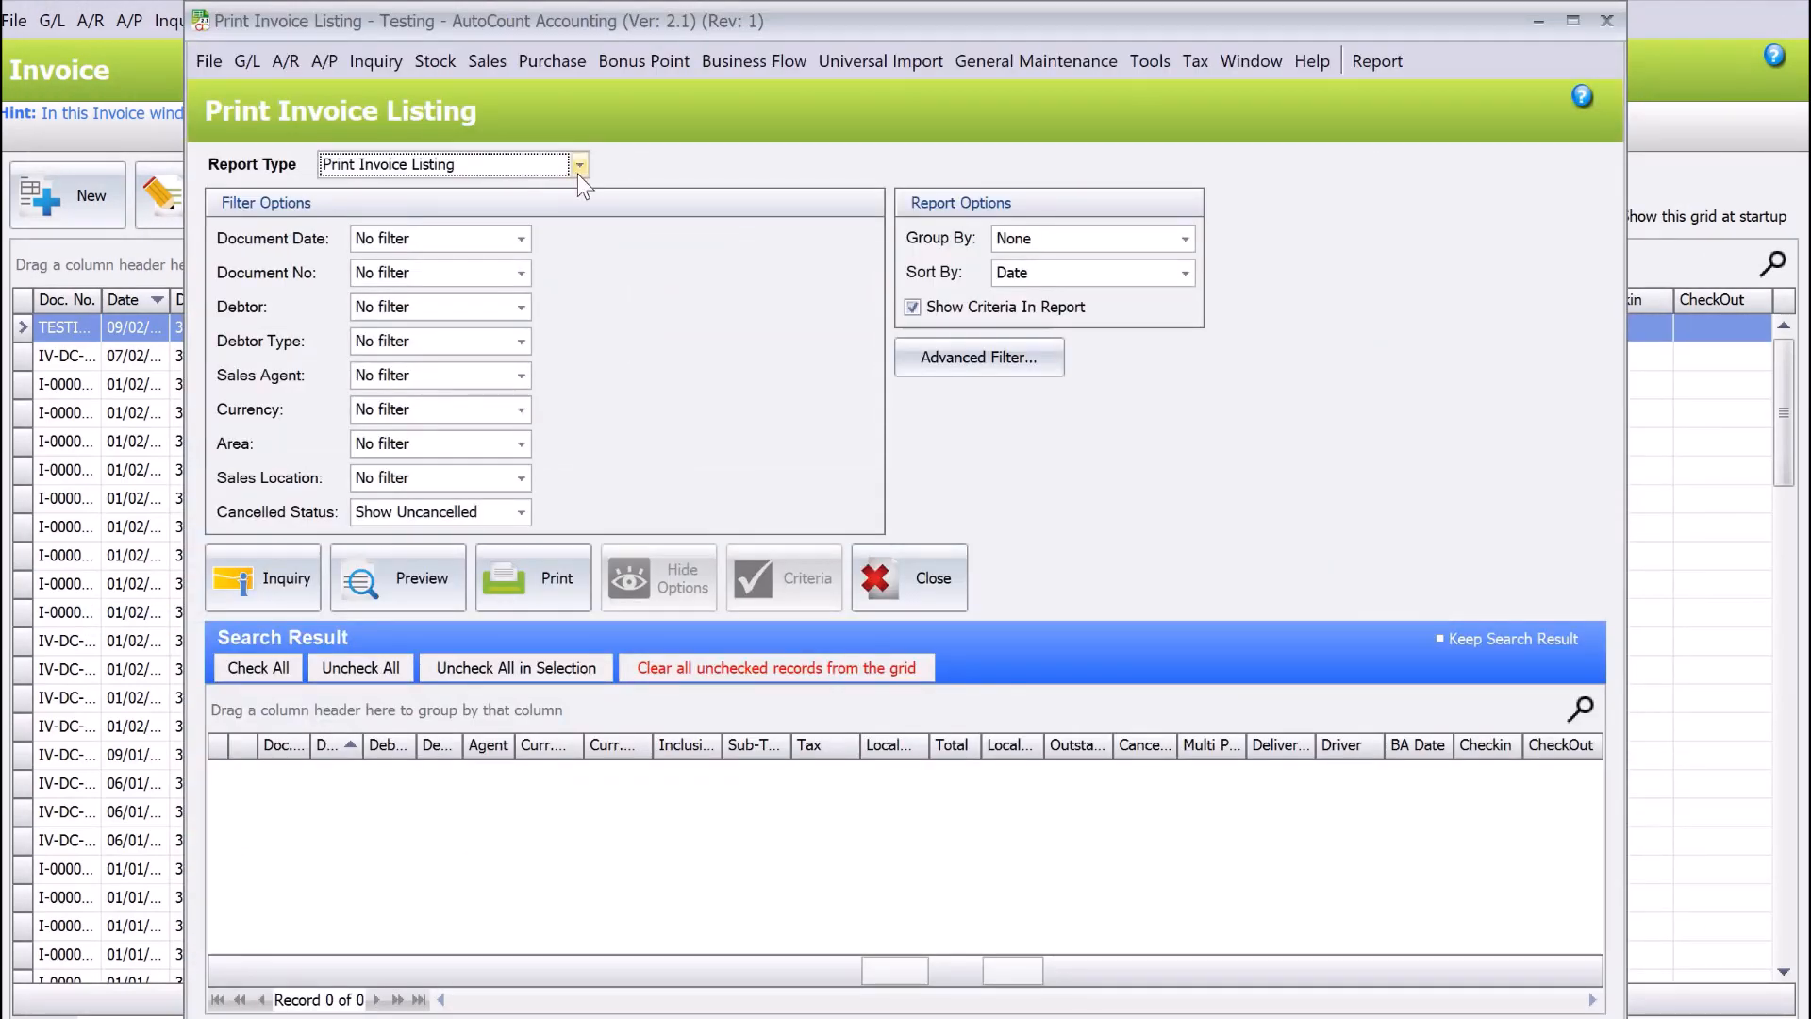
# Choose Batch Print Invoice and filter document date by range, 01/02/2023 to 19/02/2023.
pyautogui.click(580, 164)
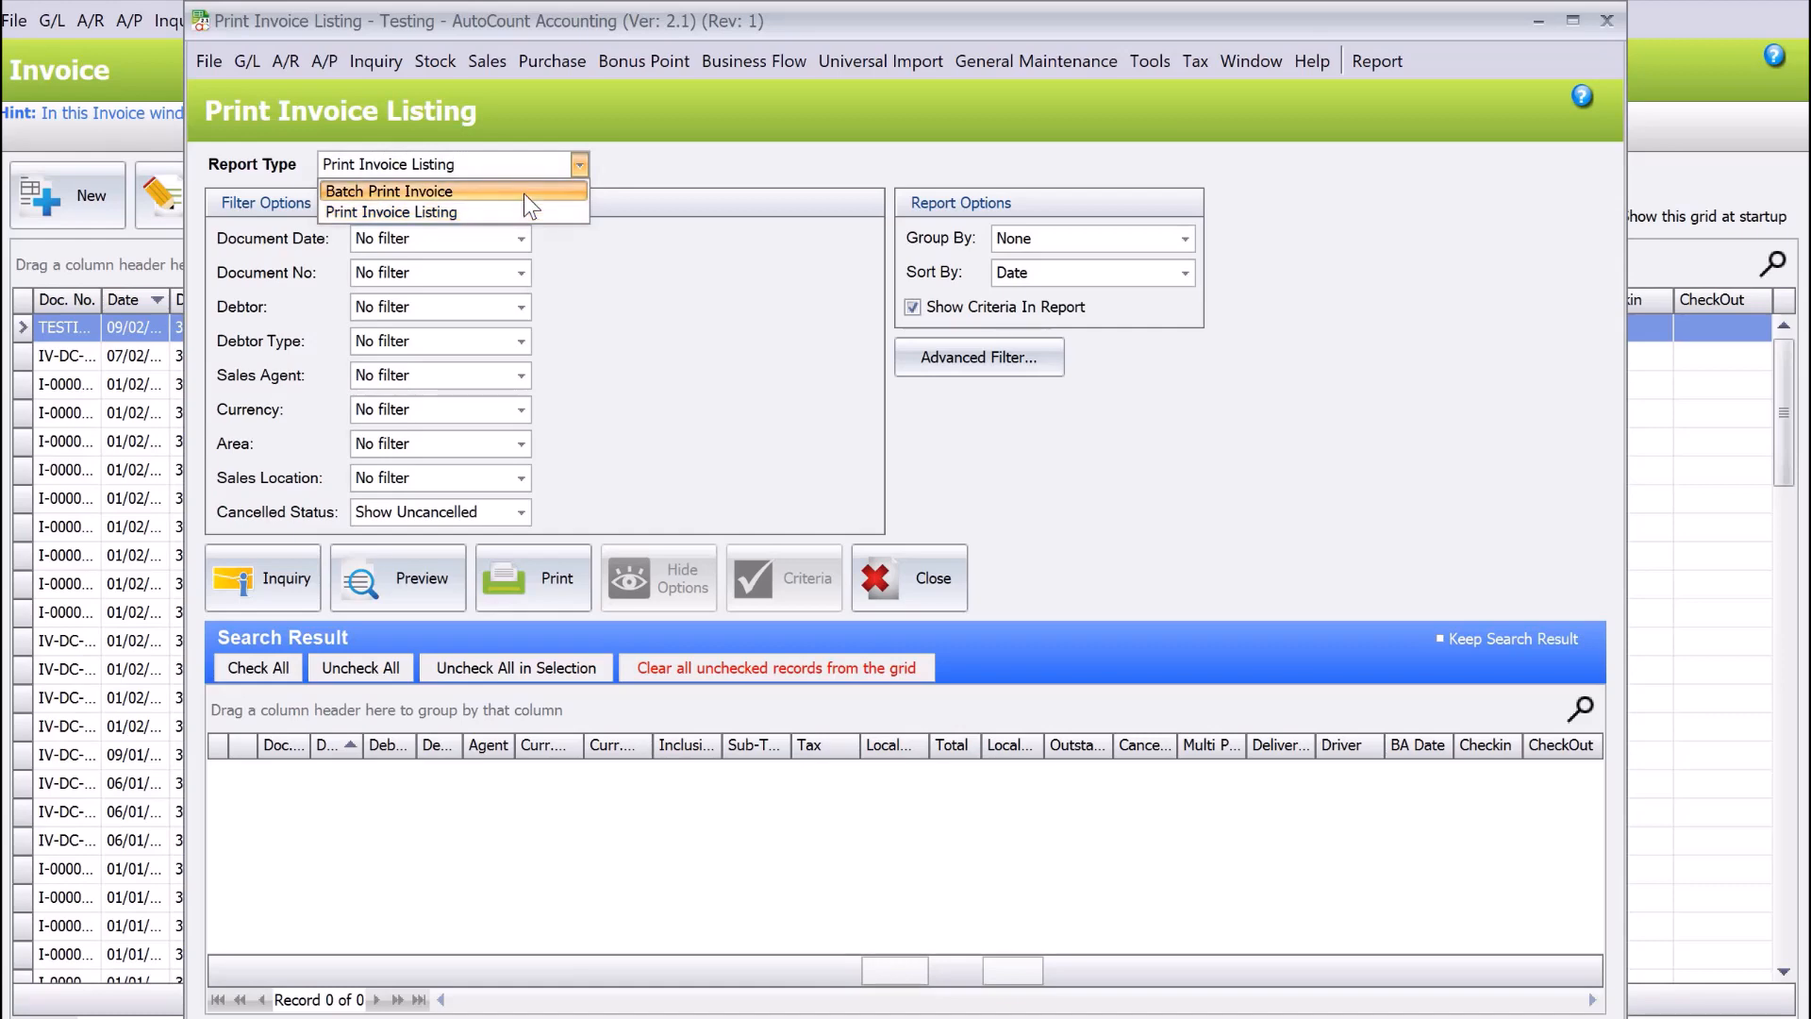
pyautogui.click(389, 190)
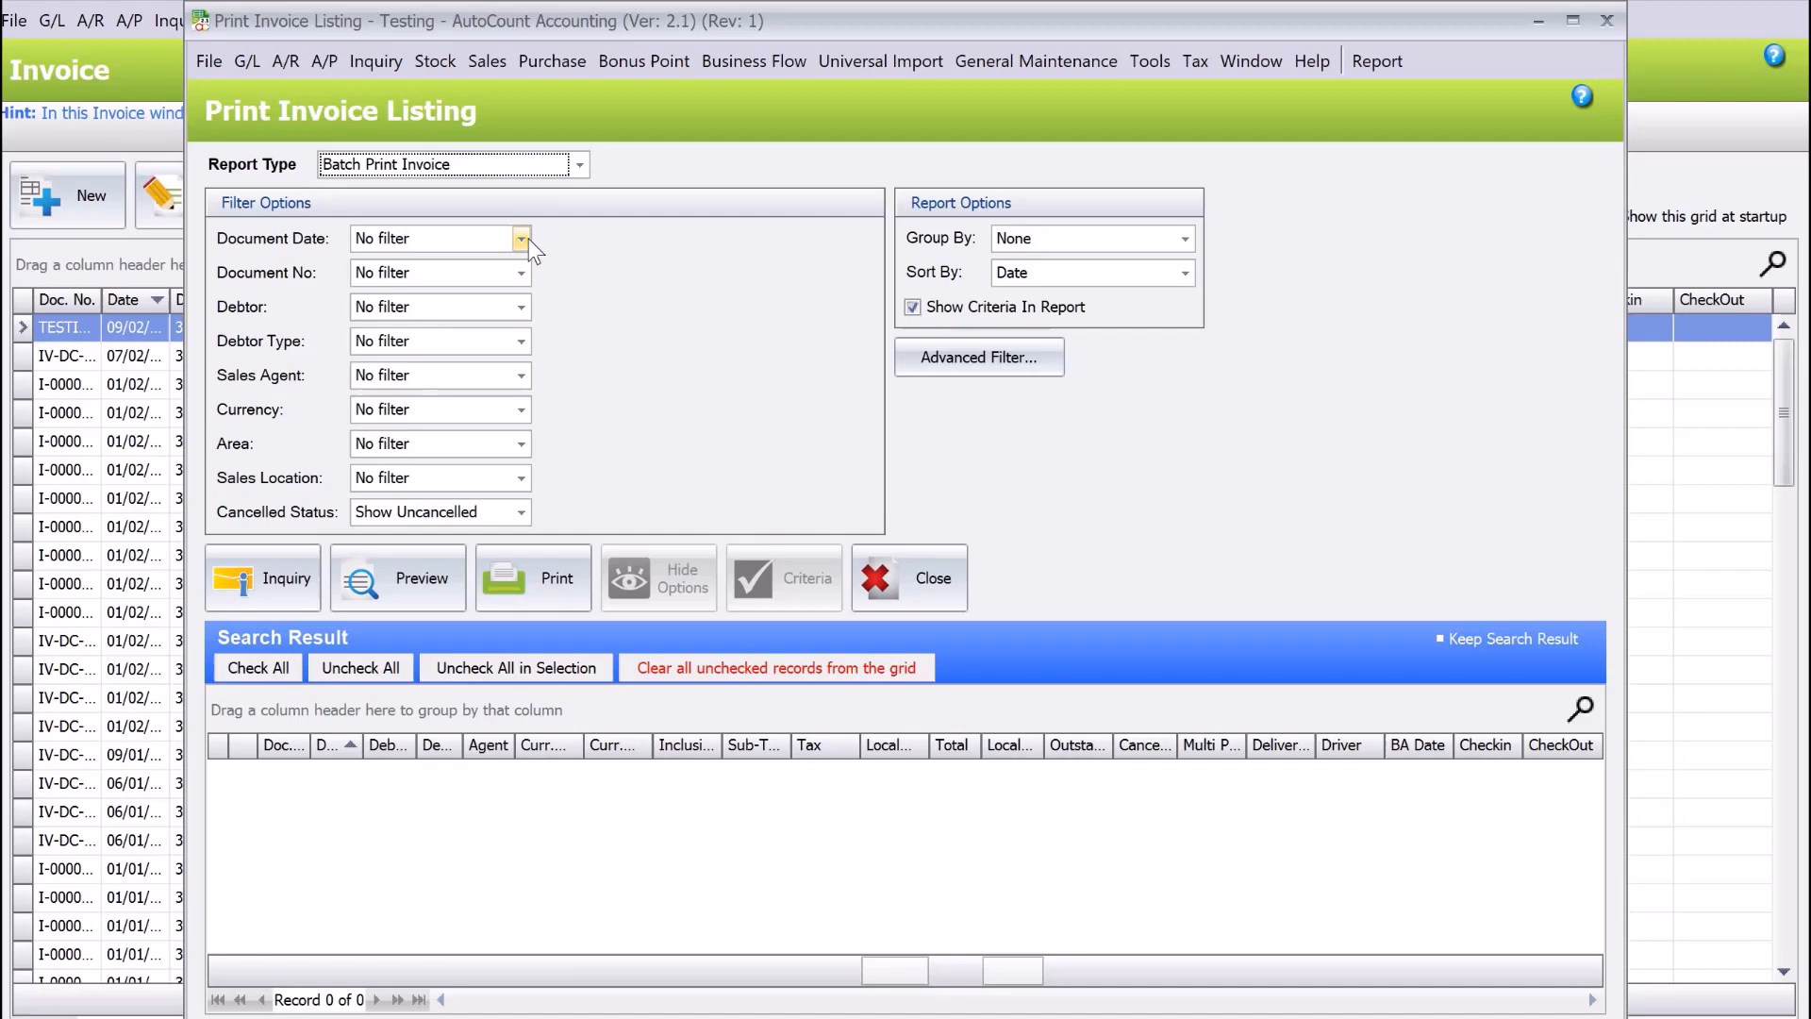
pyautogui.click(520, 237)
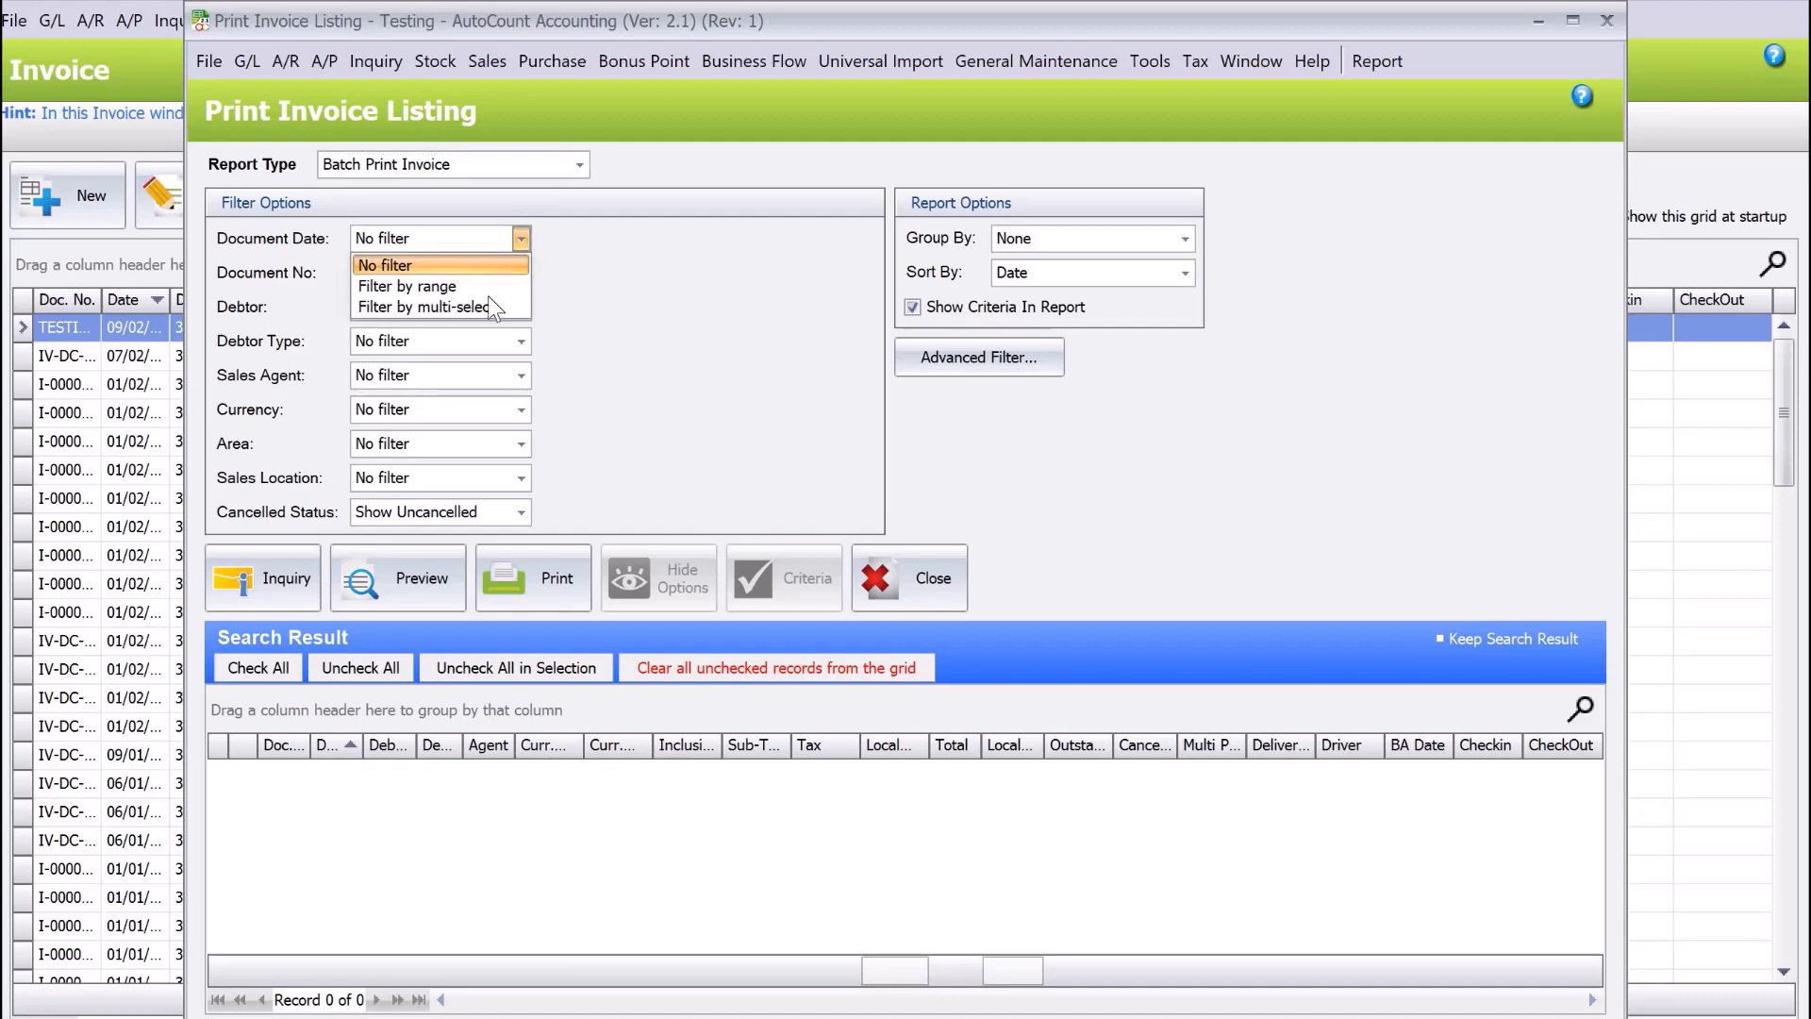
pyautogui.click(407, 285)
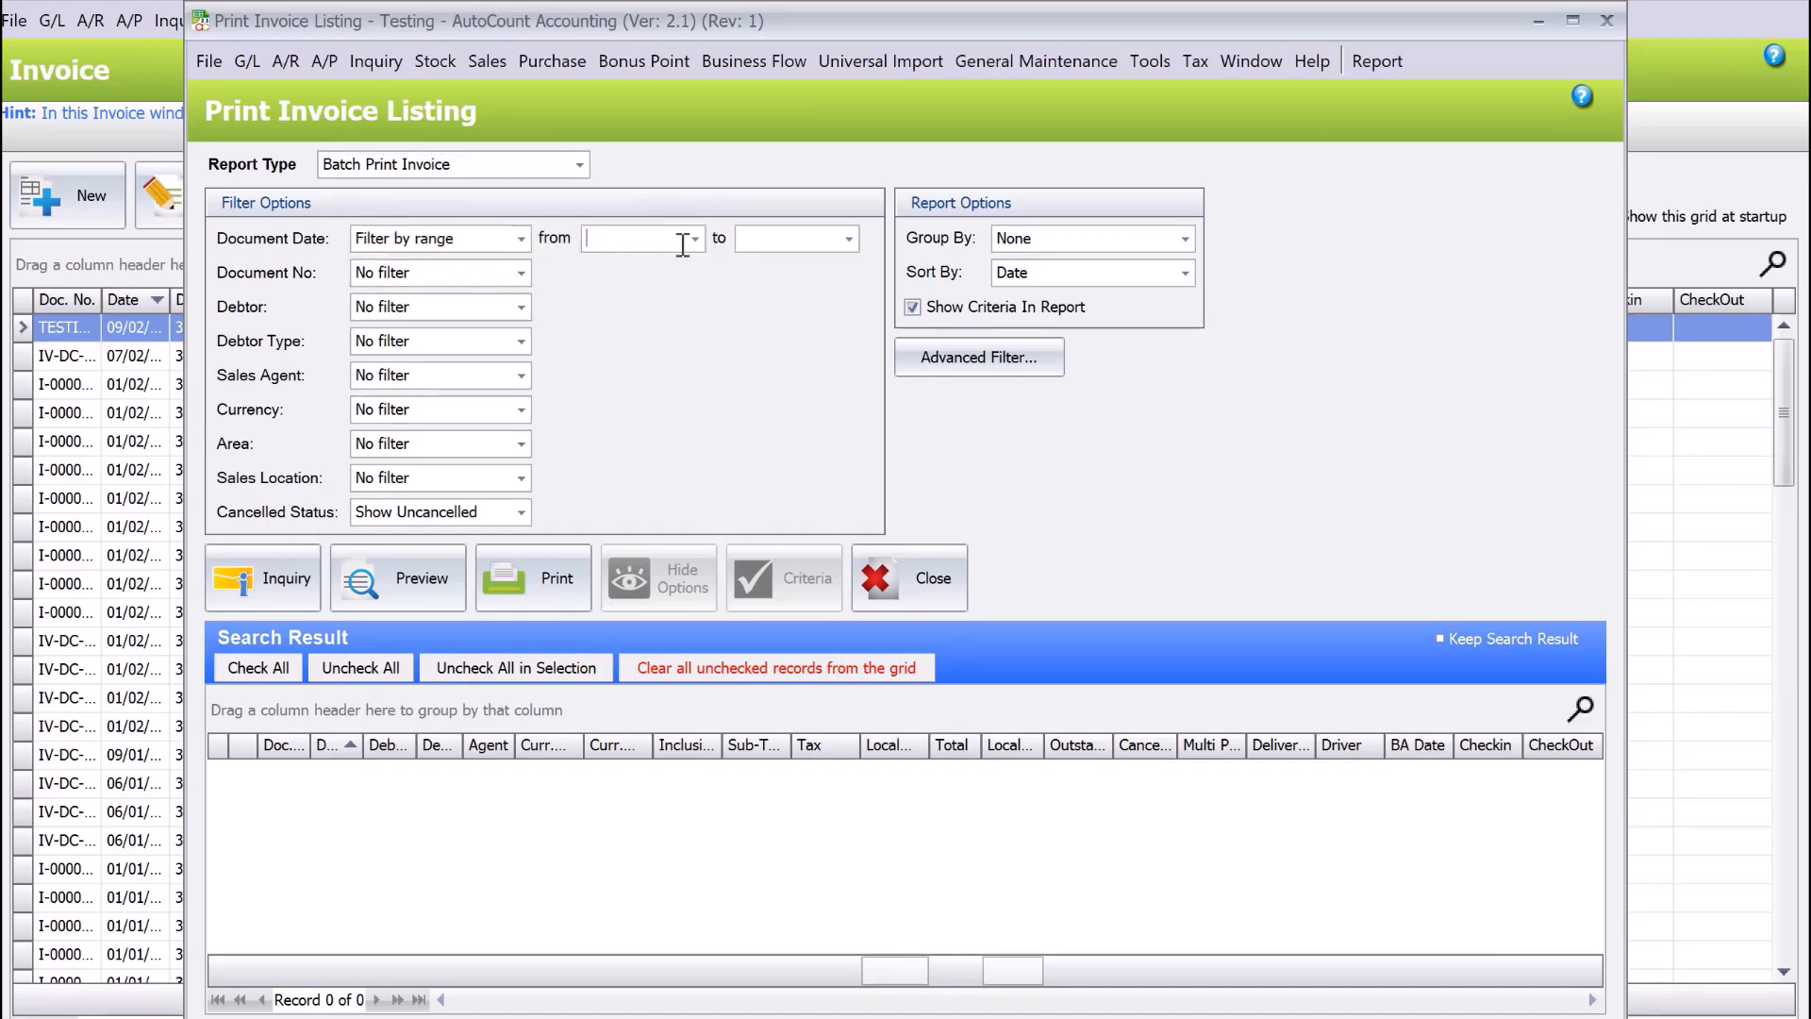
pyautogui.click(693, 238)
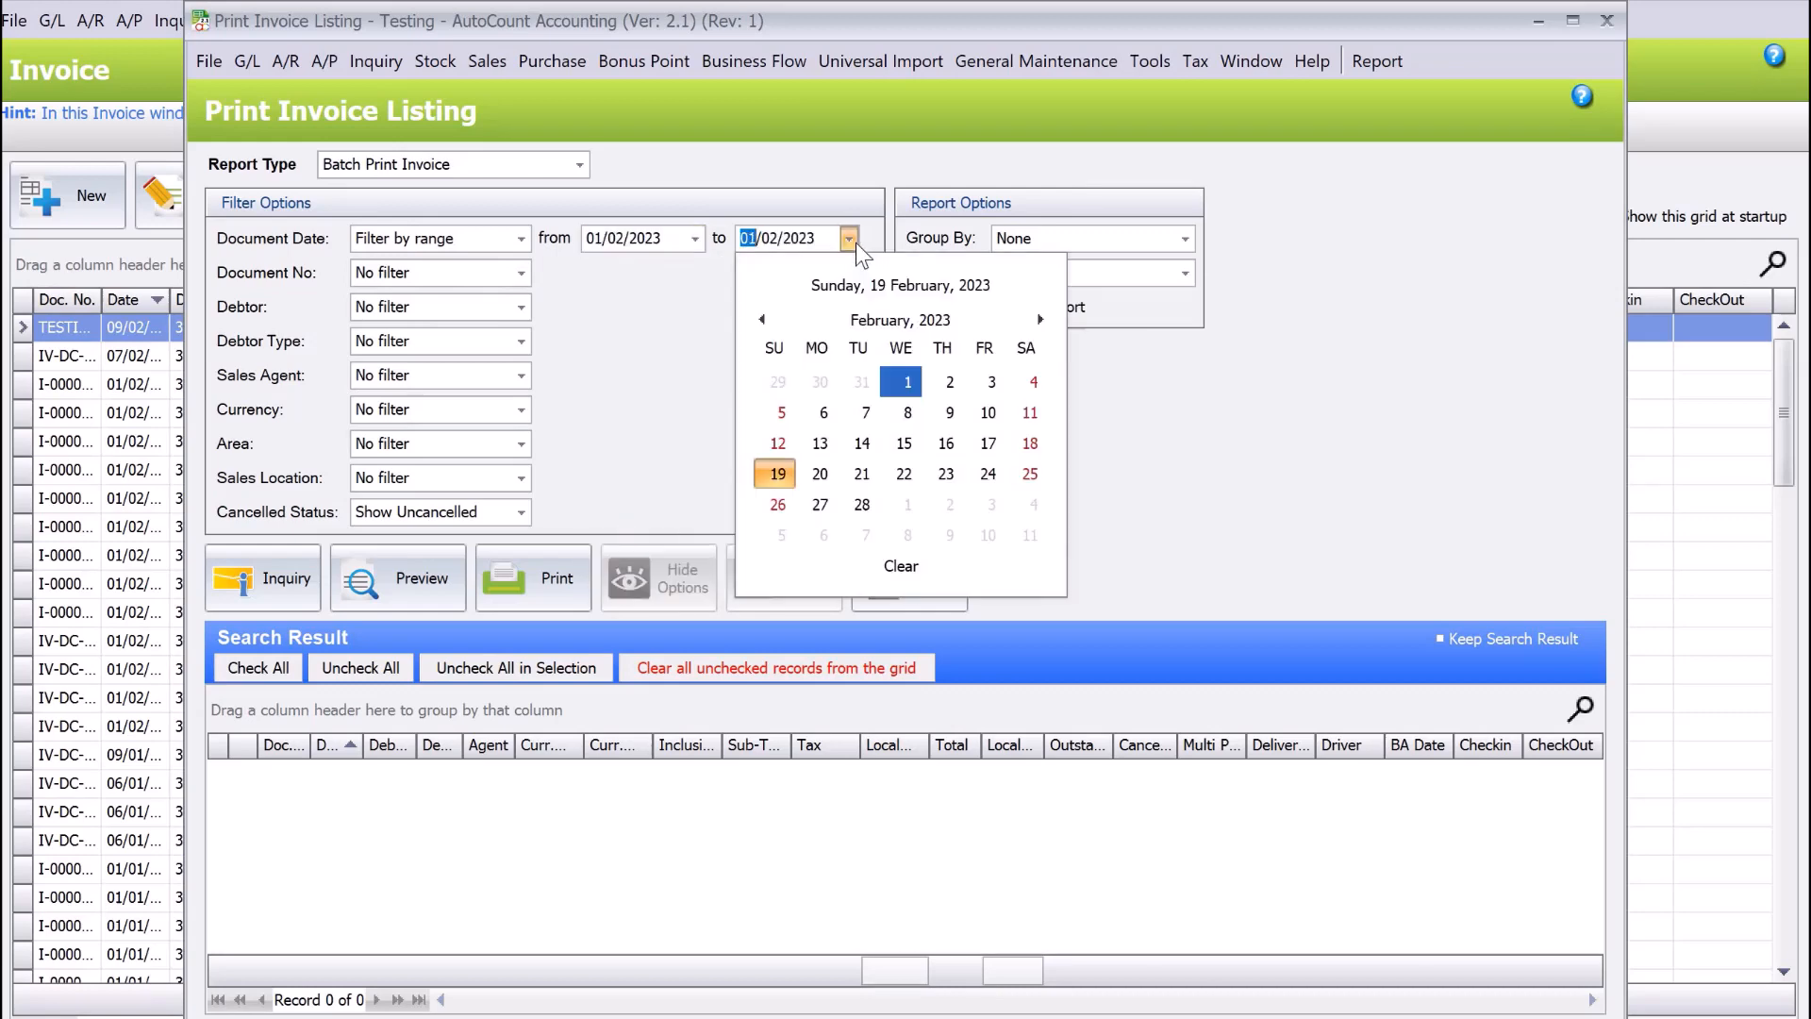
pyautogui.click(777, 473)
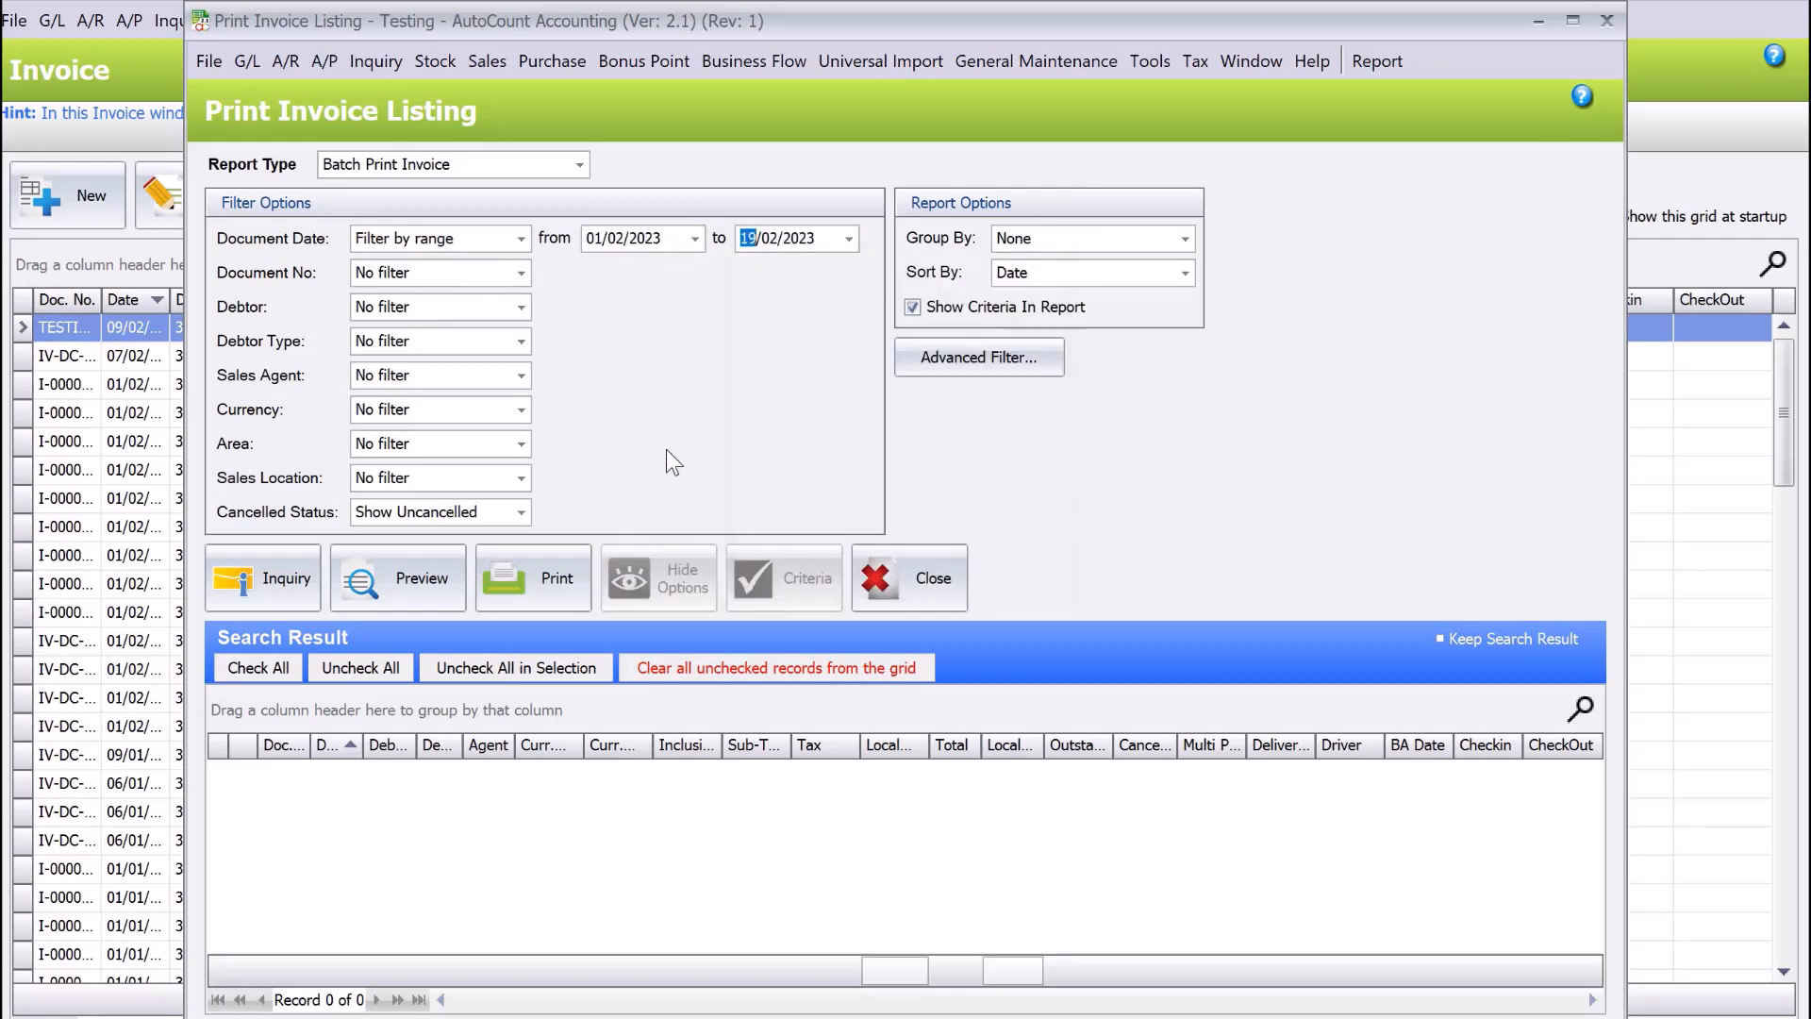
pyautogui.moveTo(345, 321)
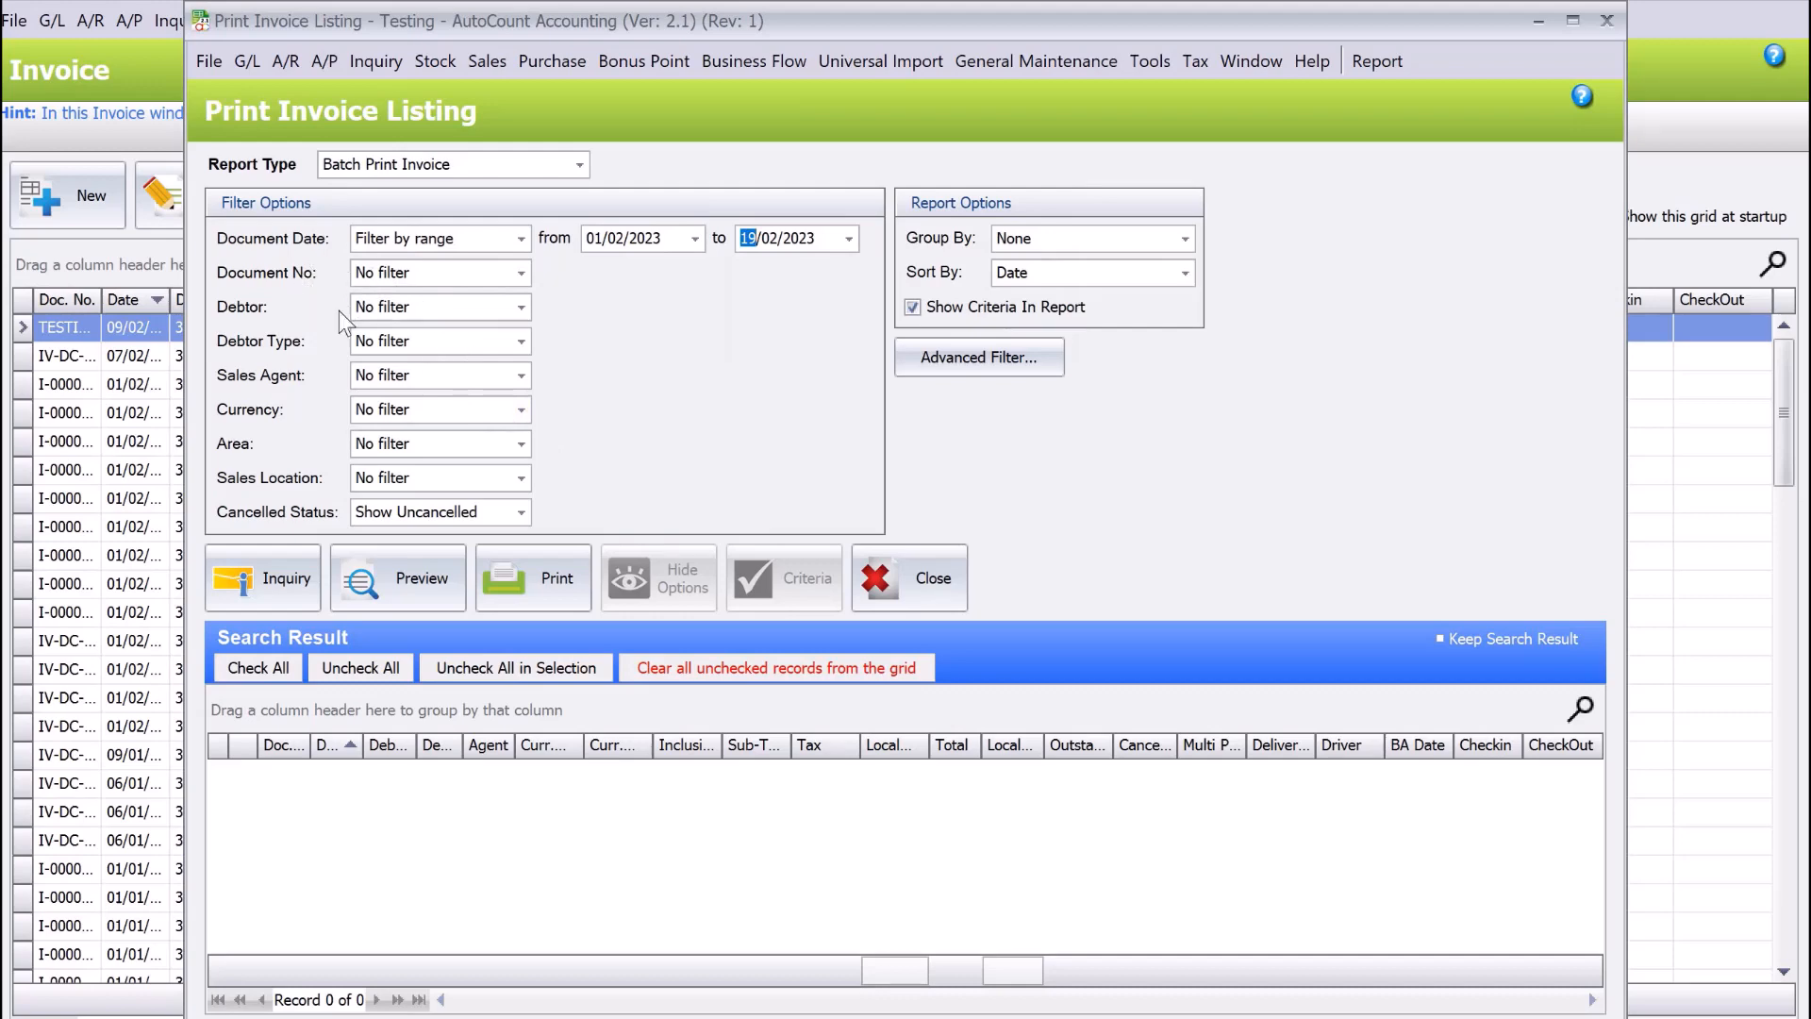
pyautogui.moveTo(459, 285)
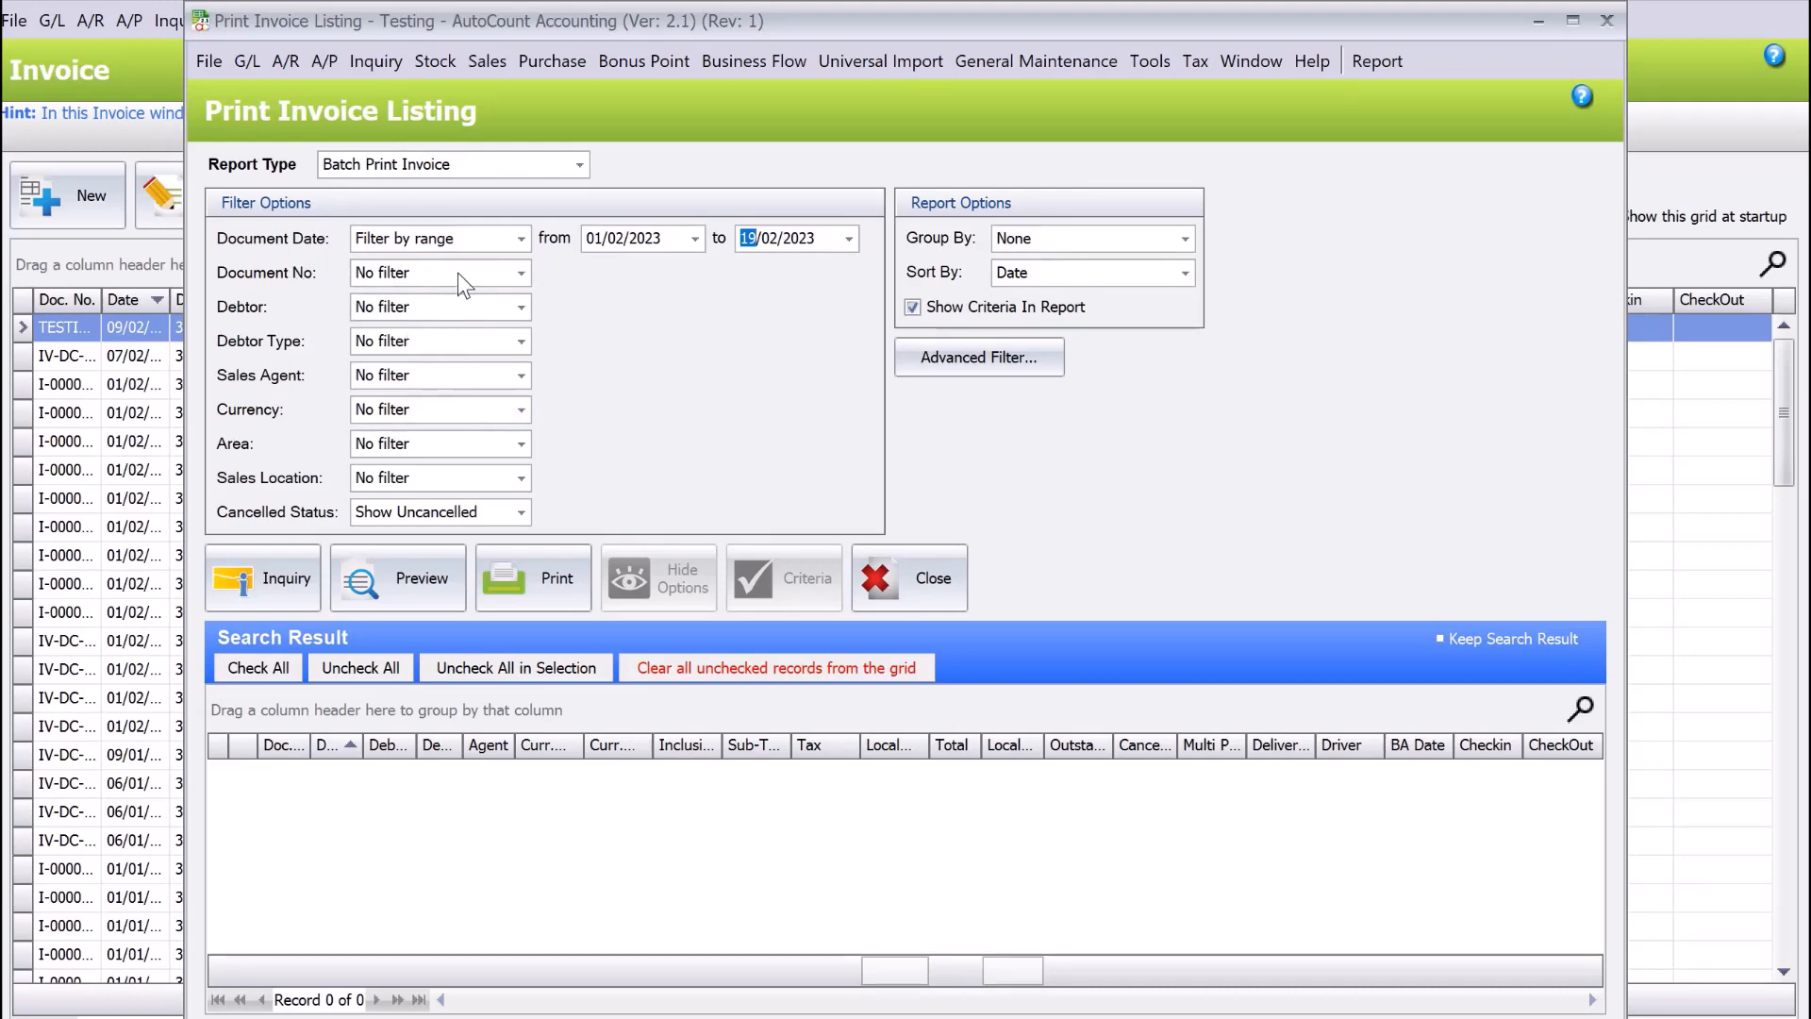
pyautogui.moveTo(470, 283)
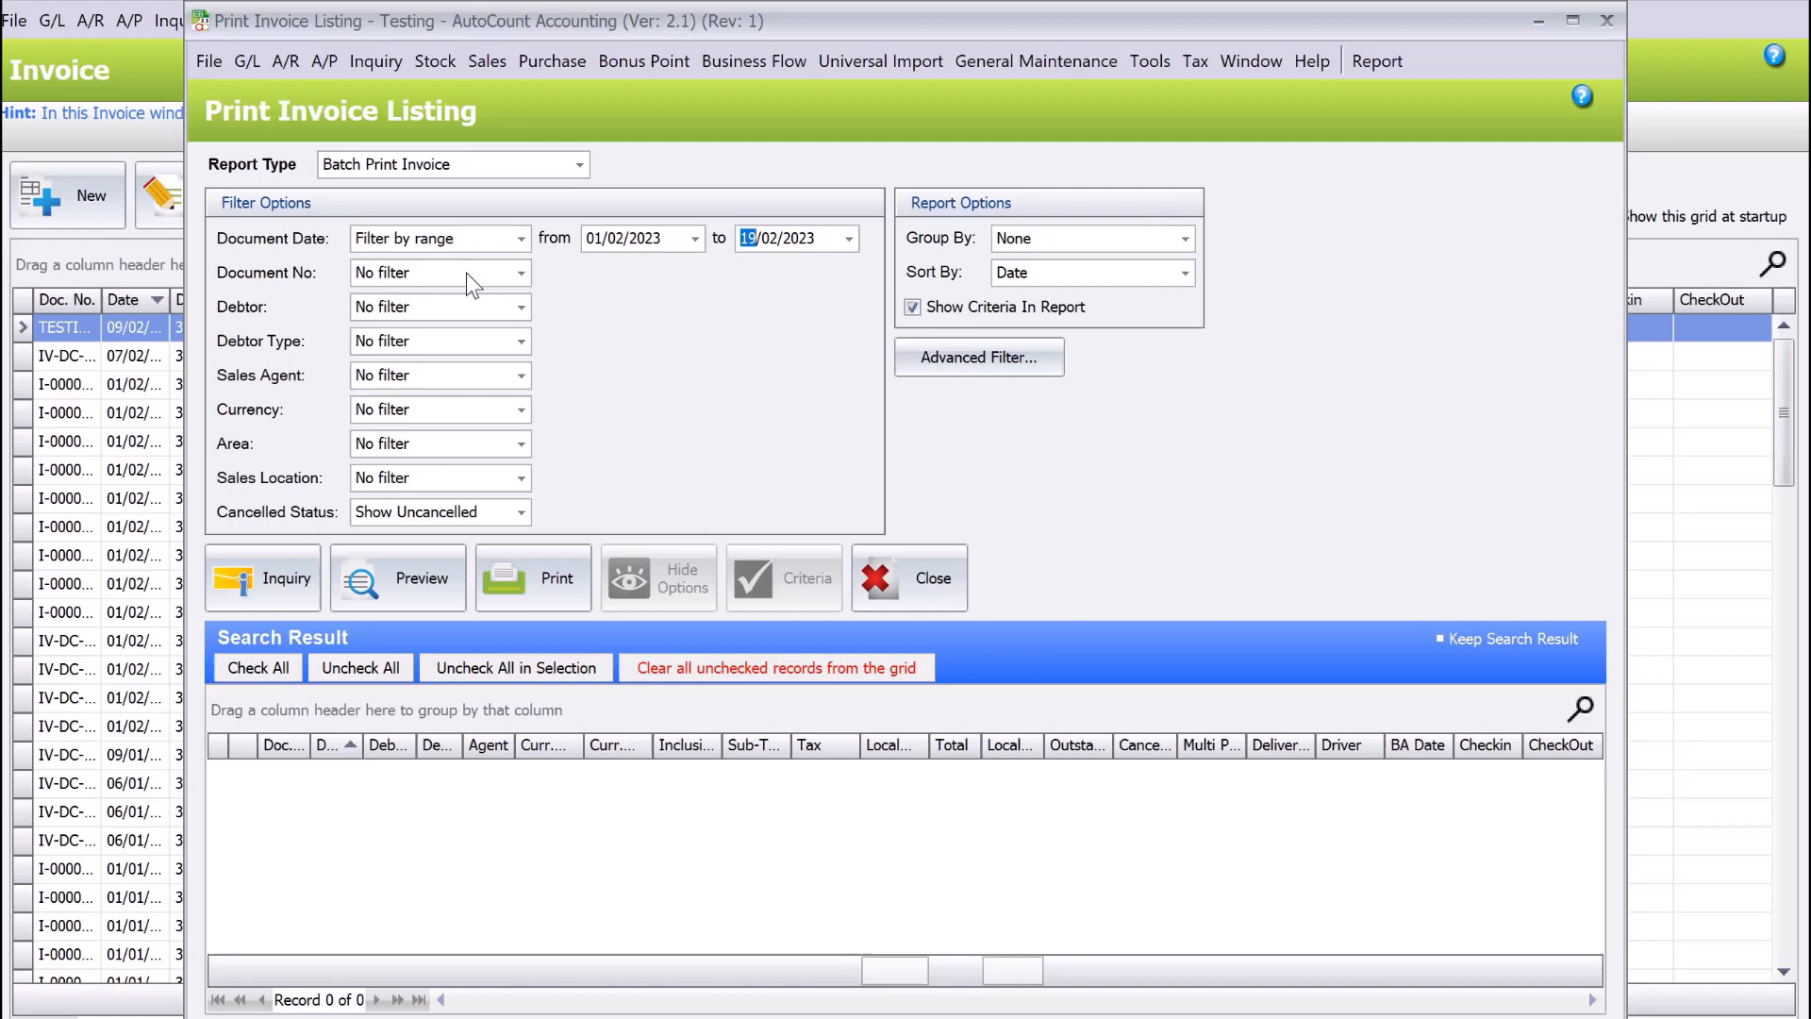
pyautogui.moveTo(471, 384)
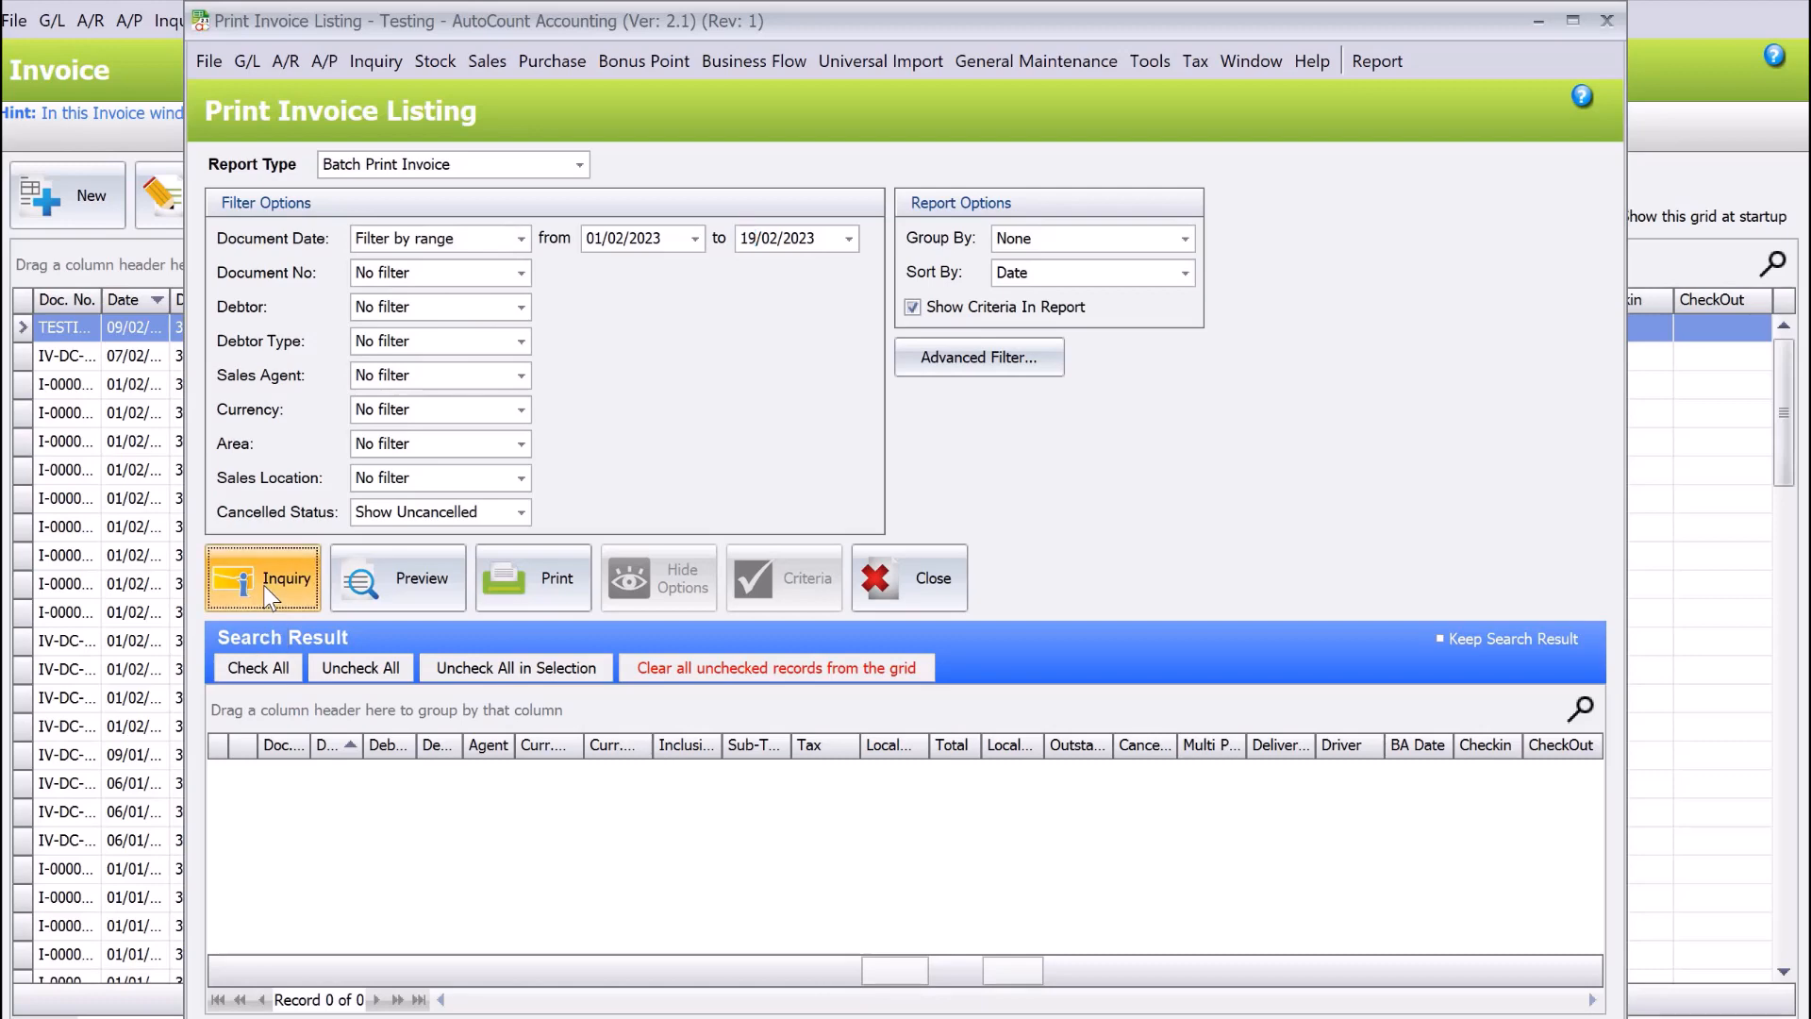
# Run Inquiry to load invoices in the date range, then start Preview for the ticked invoices.
pyautogui.click(263, 577)
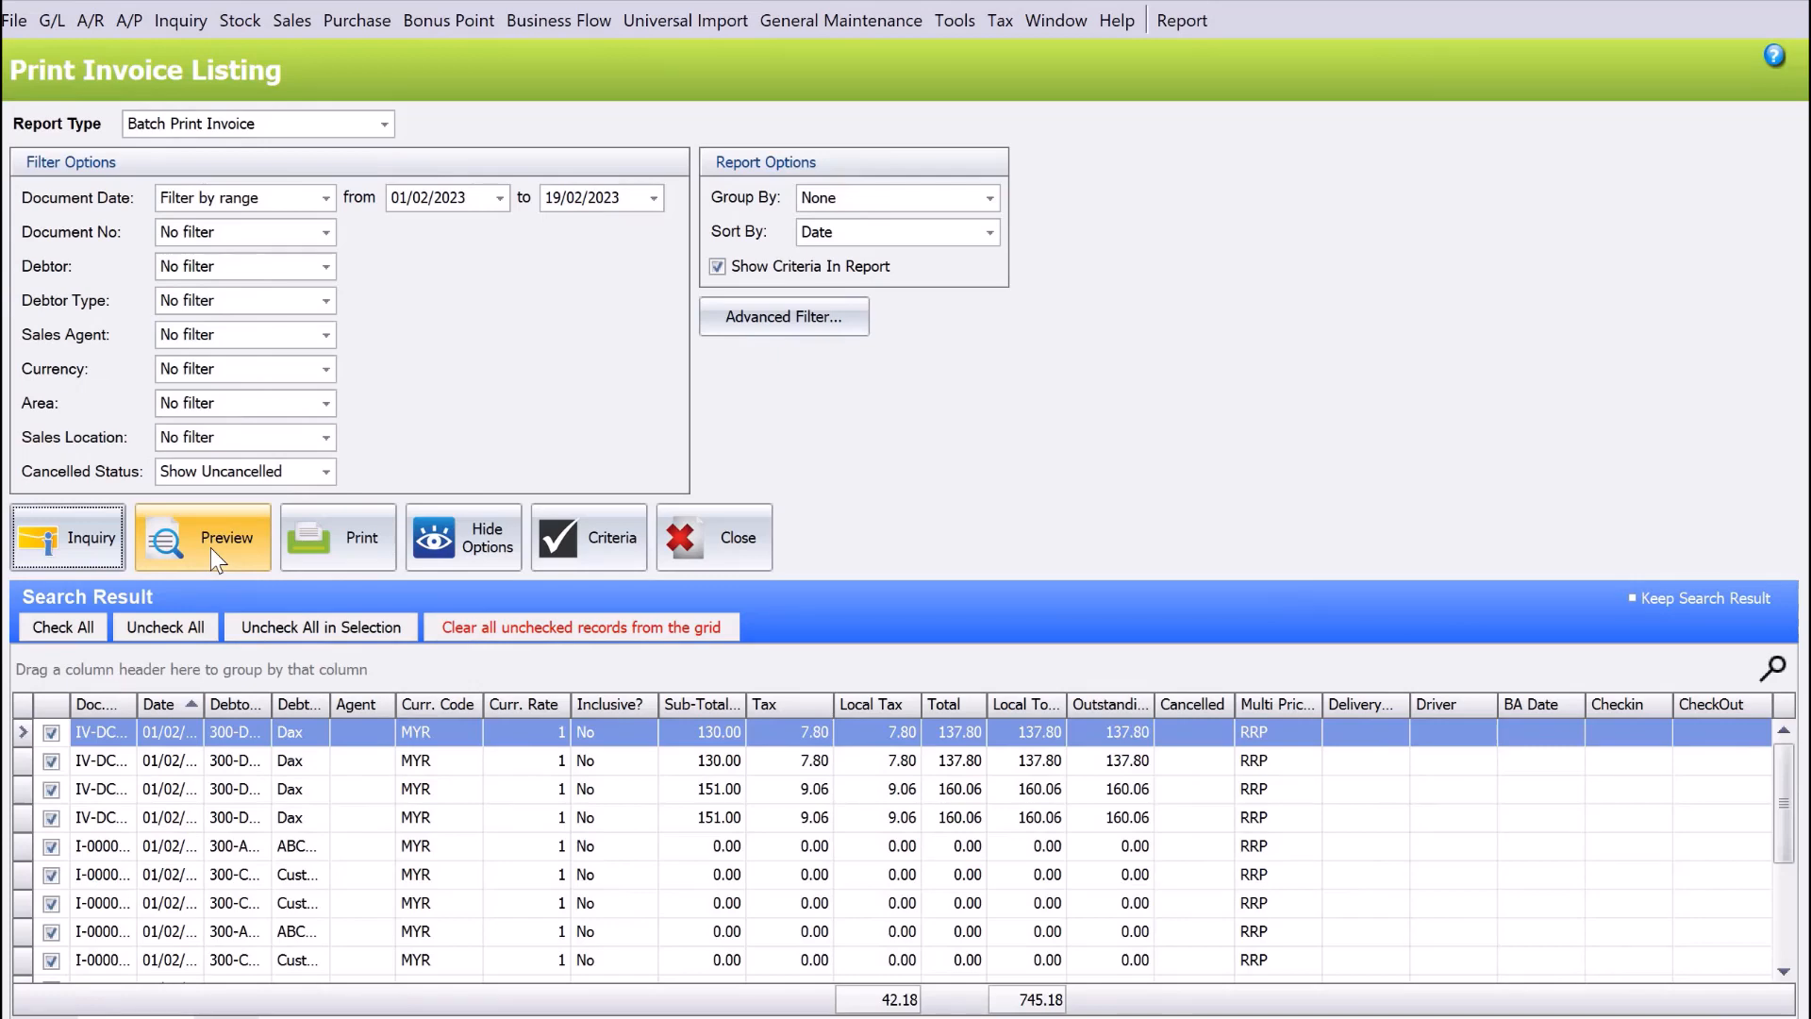
pyautogui.click(202, 536)
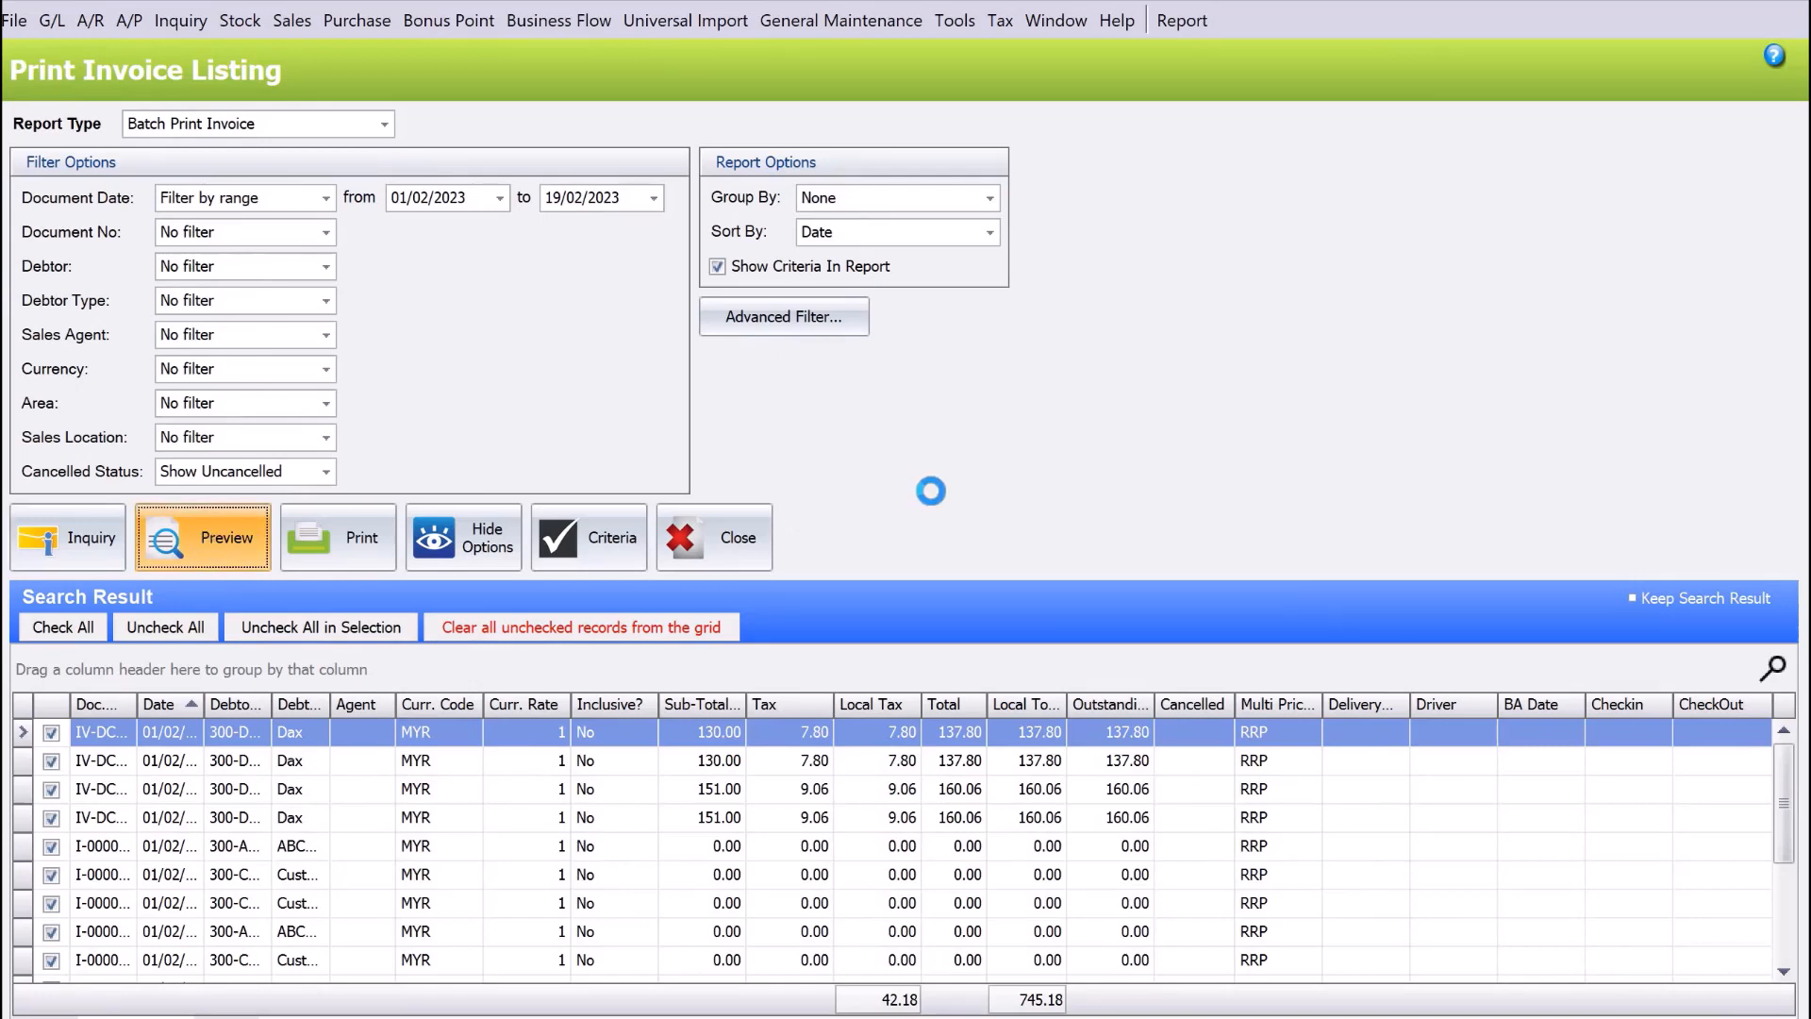
pyautogui.click(204, 537)
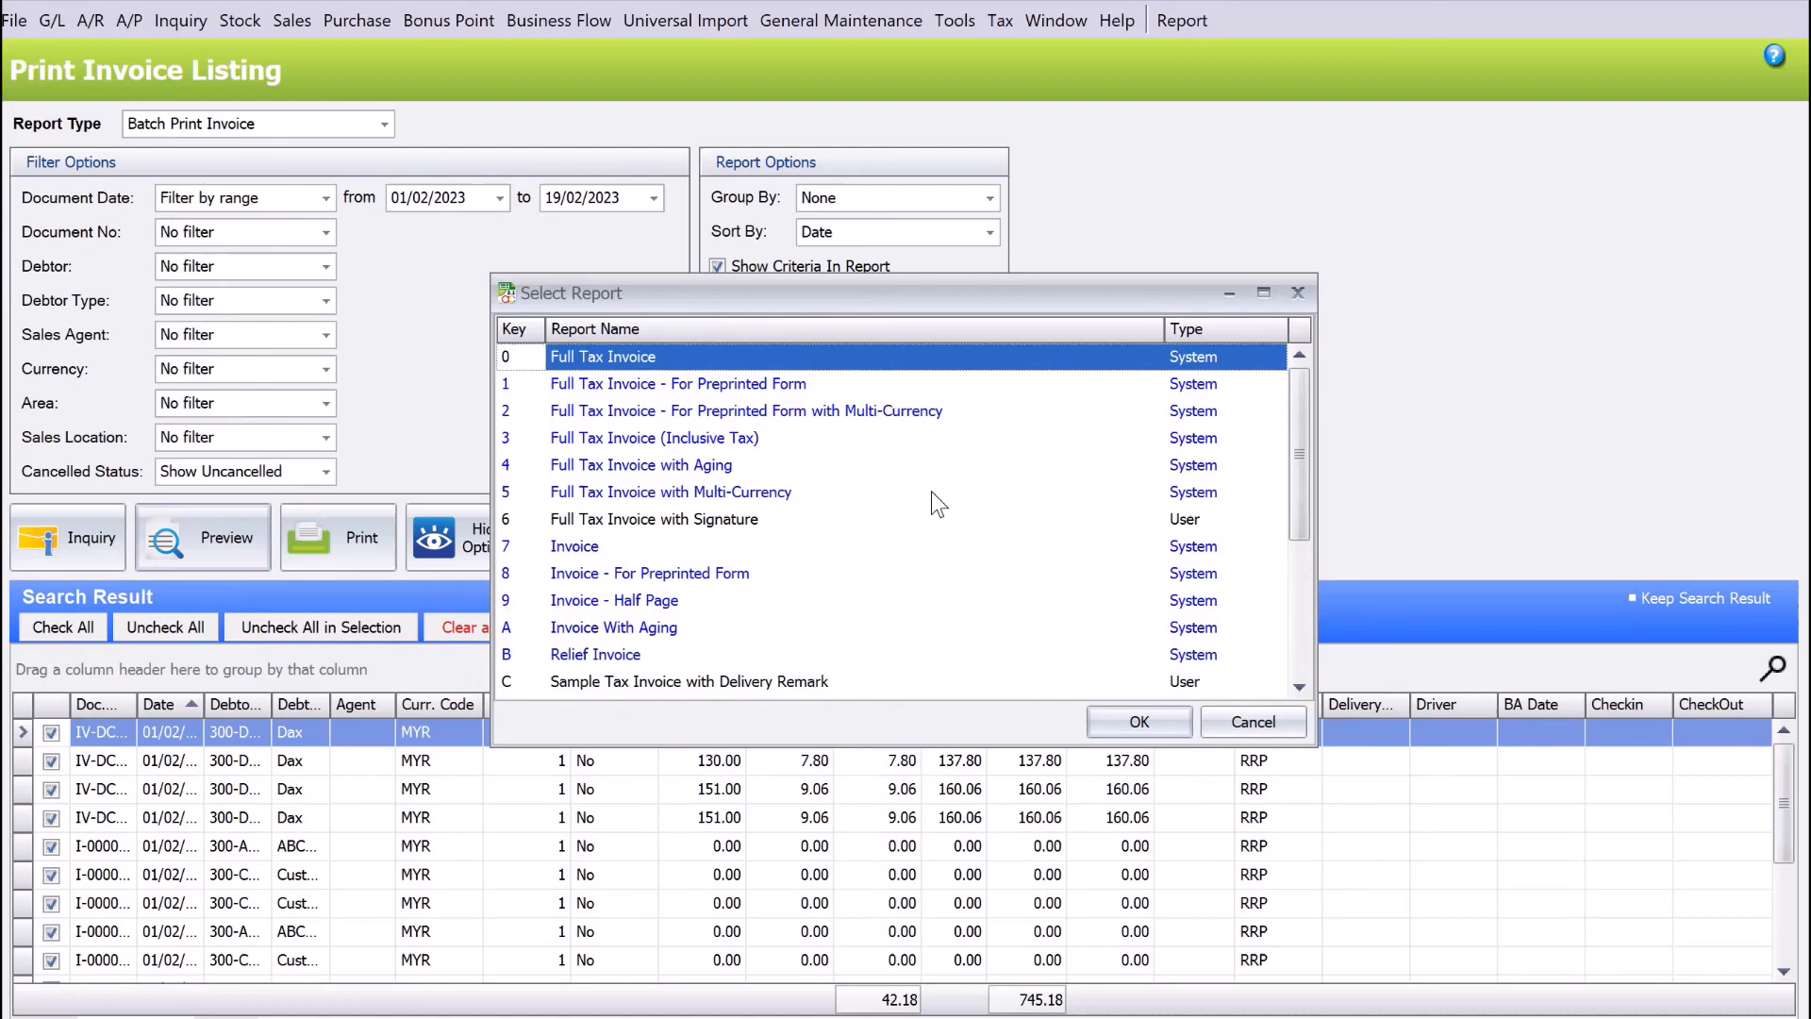
pyautogui.moveTo(1126, 739)
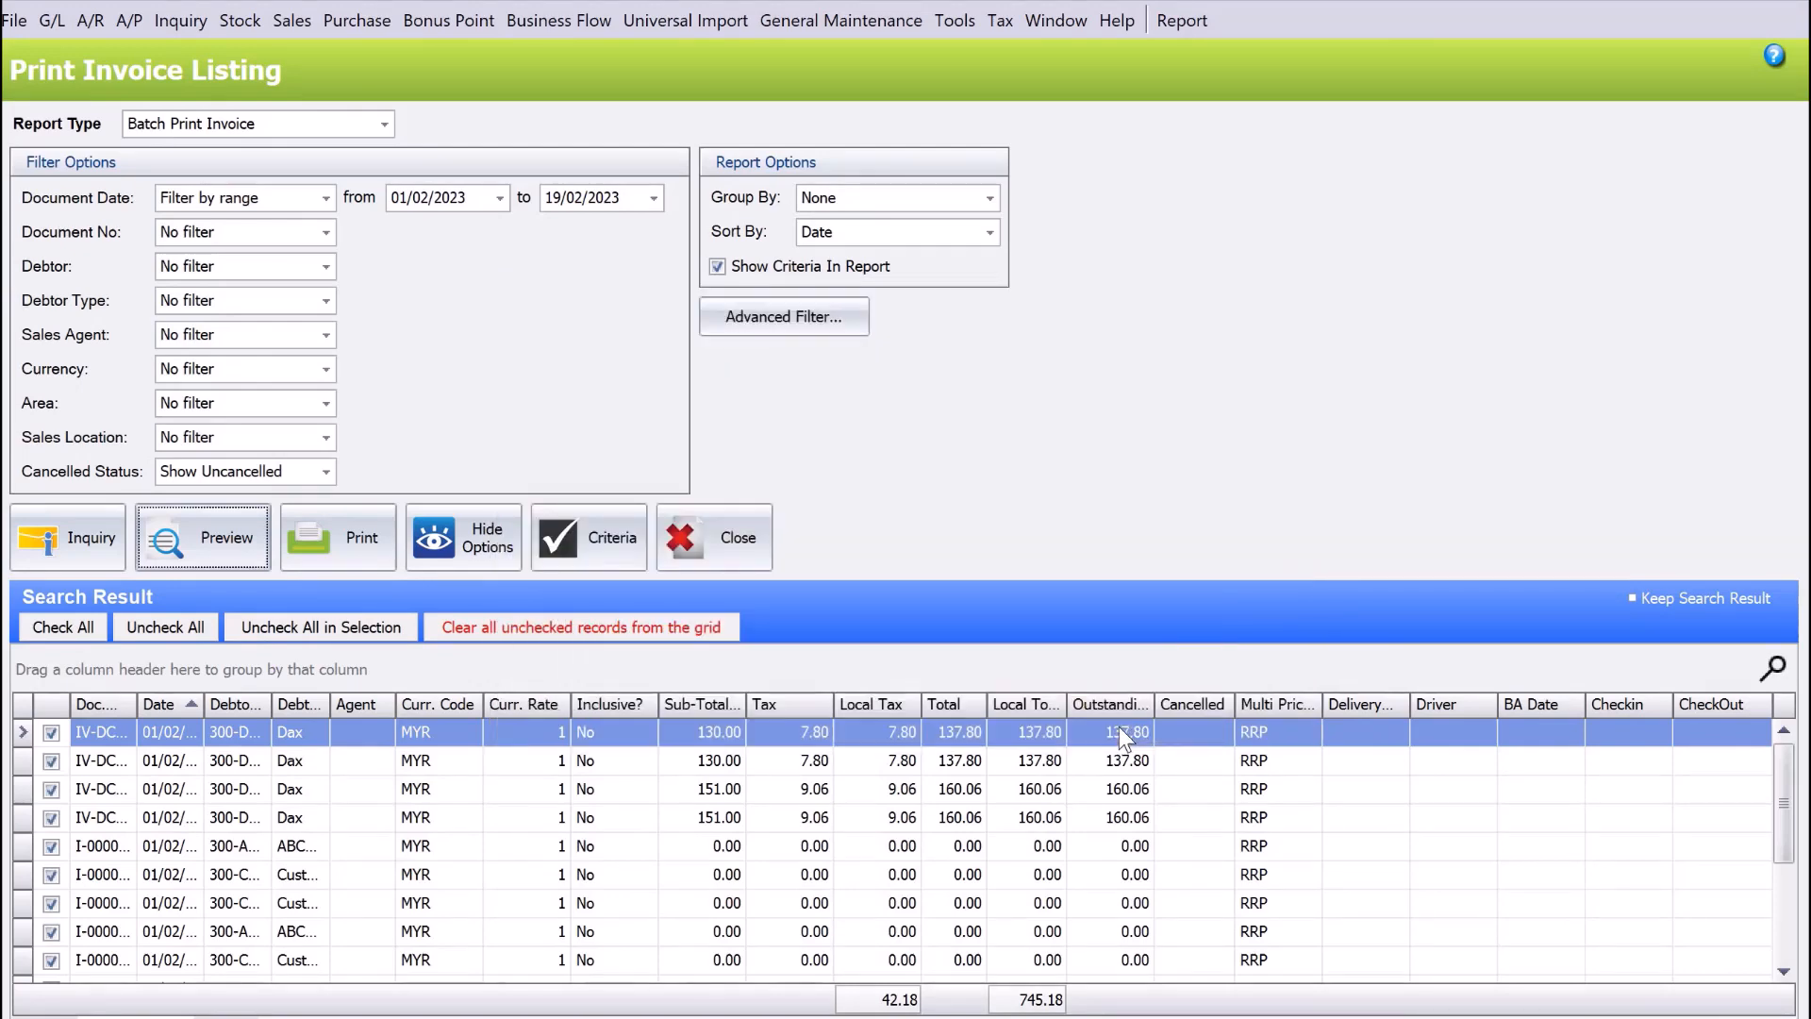
pyautogui.click(202, 537)
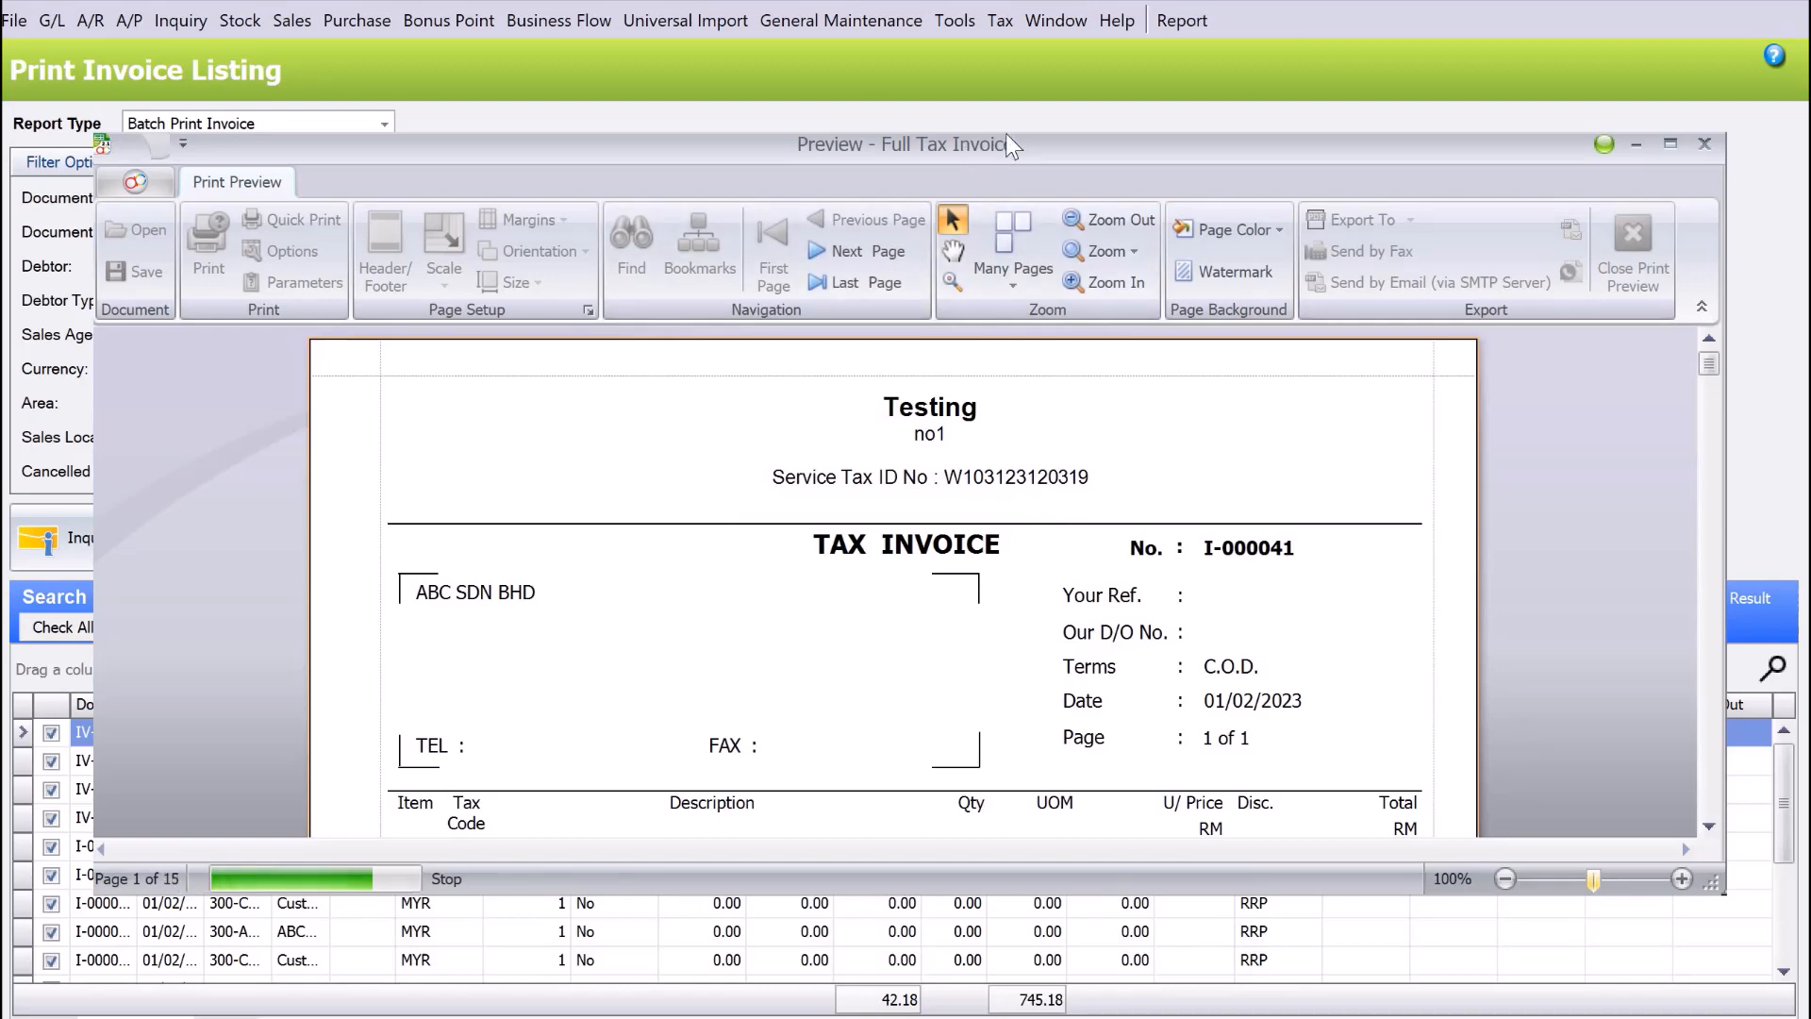
pyautogui.moveTo(98, 768)
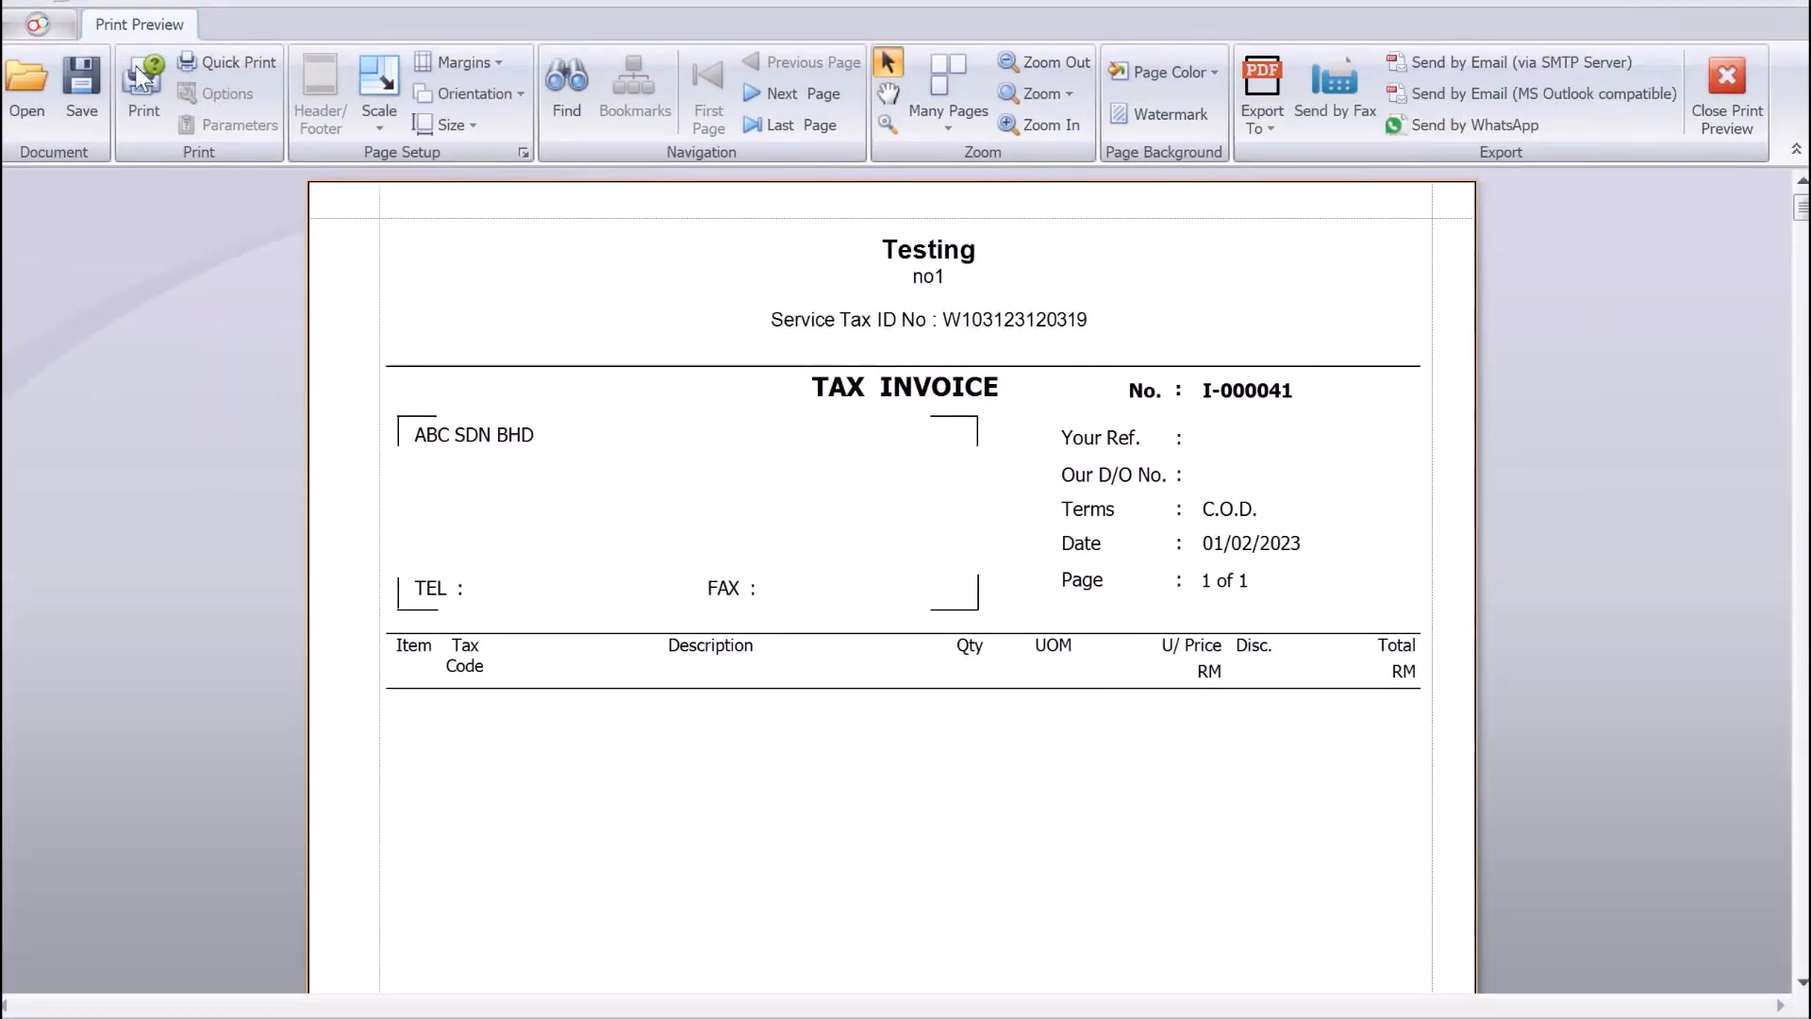
pyautogui.moveTo(863, 605)
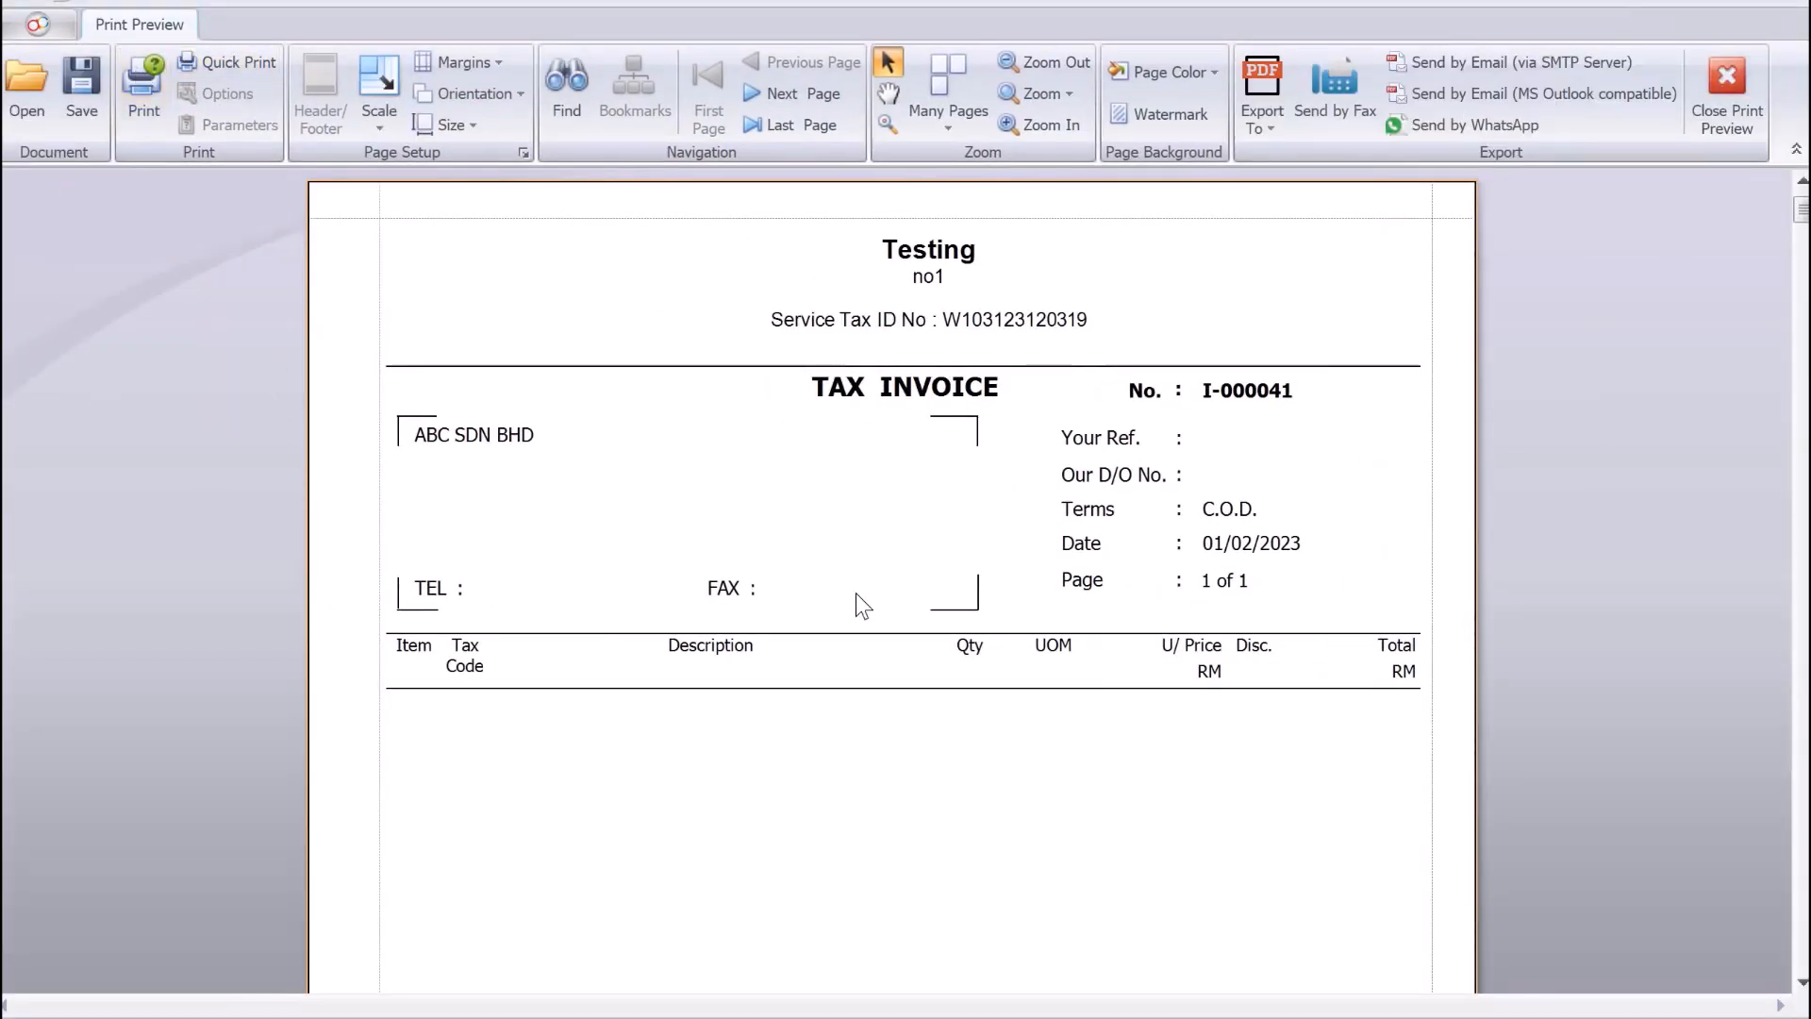
# Scroll the first Full Tax Invoice preview page down to its totals section.
pyautogui.scroll(-3)
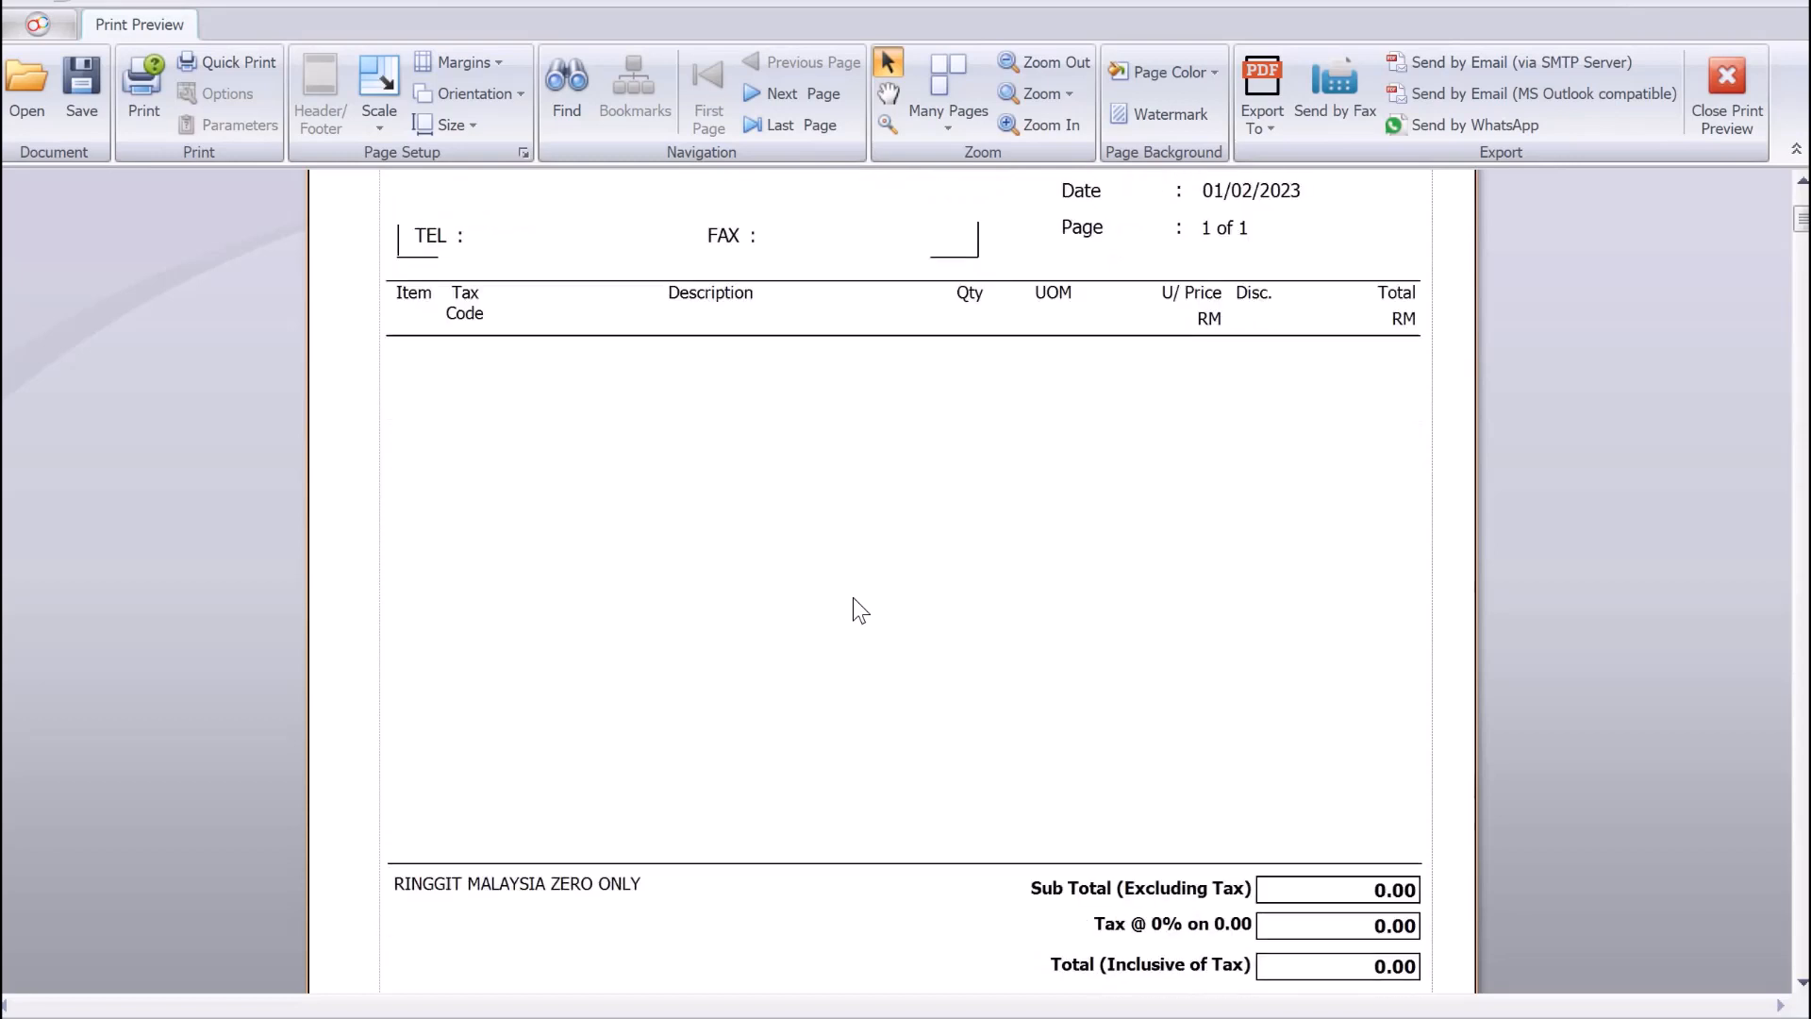